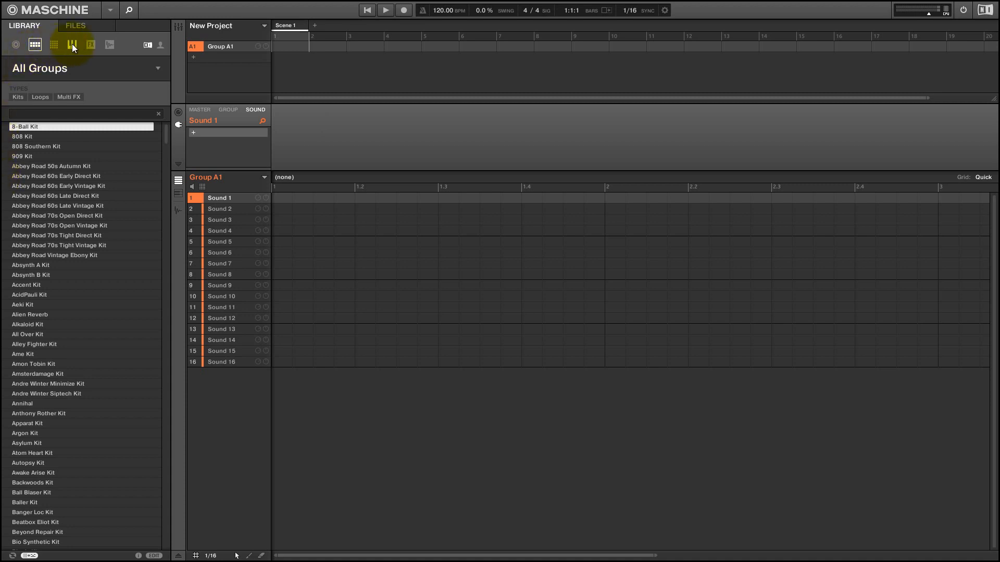
- Filter the Library to Instruments > Bass > Picked Bass to reach the Pick it up preset
{"action": "left_click", "coordinate": [71, 44]}
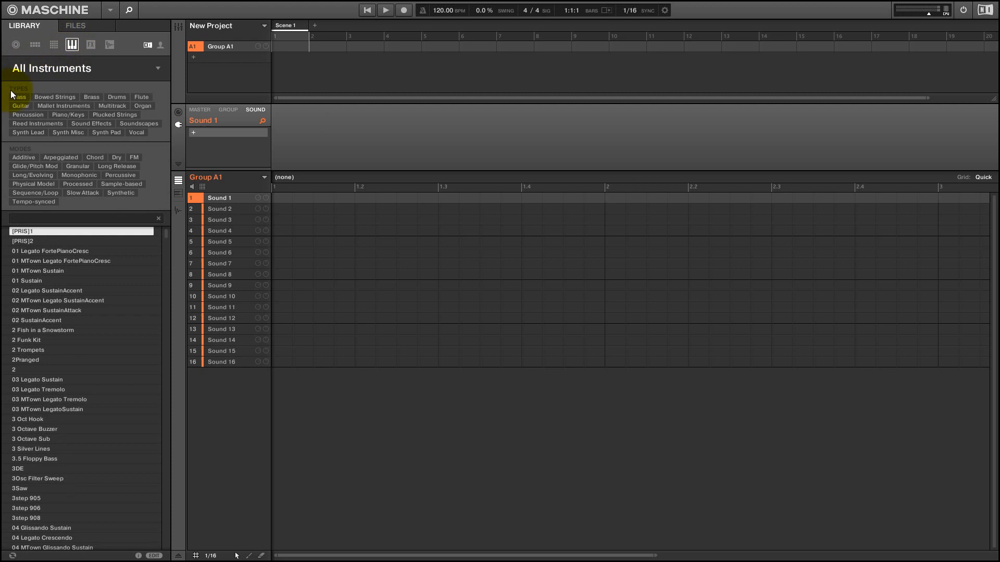
{"action": "left_click", "coordinate": [19, 97]}
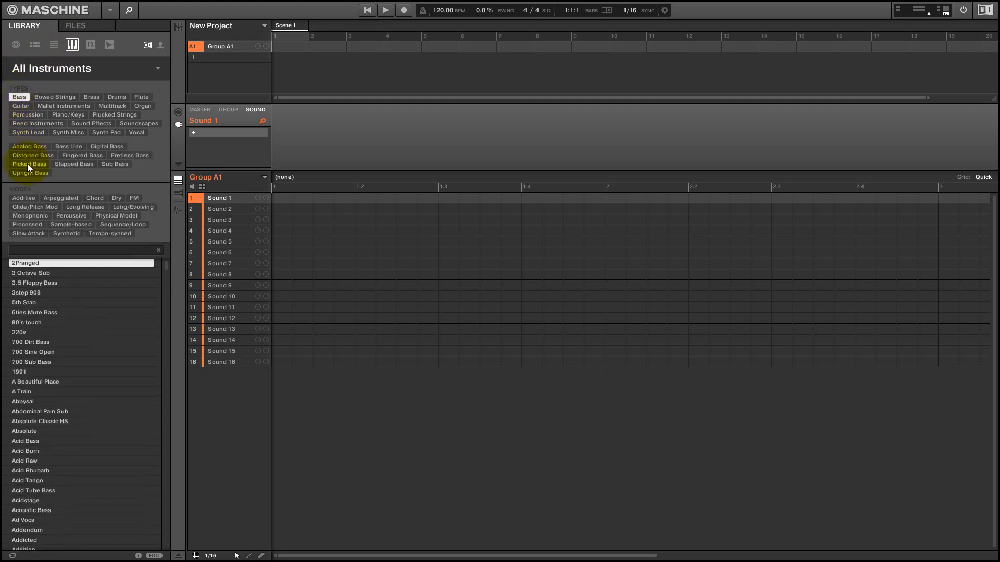
{"action": "left_click", "coordinate": [28, 164]}
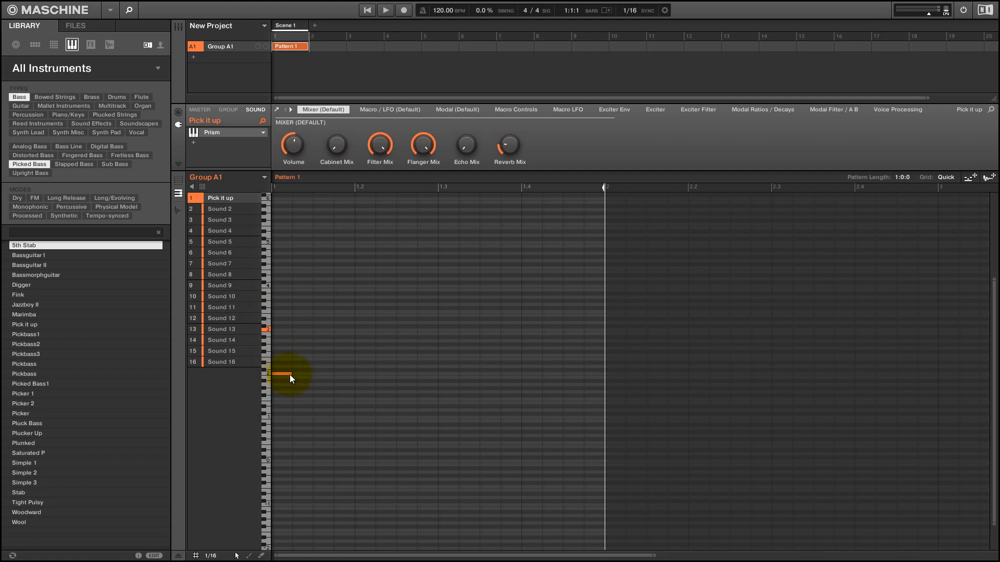
- Draw a long opening note plus three short notes, shifting and lengthening the third
{"action": "left_click_drag", "start_coordinate": [287, 373], "coordinate": [350, 374]}
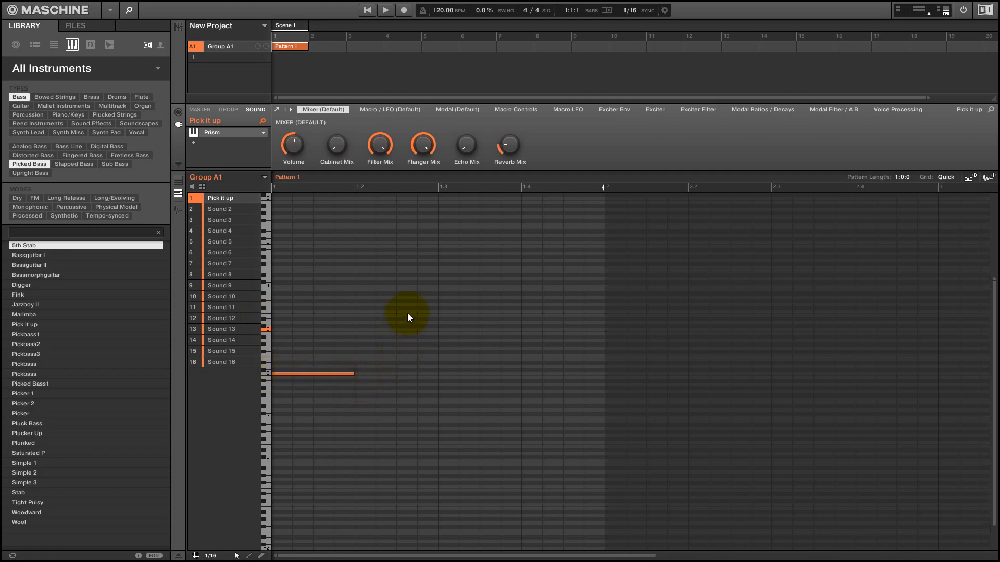
{"action": "left_click", "coordinate": [406, 312]}
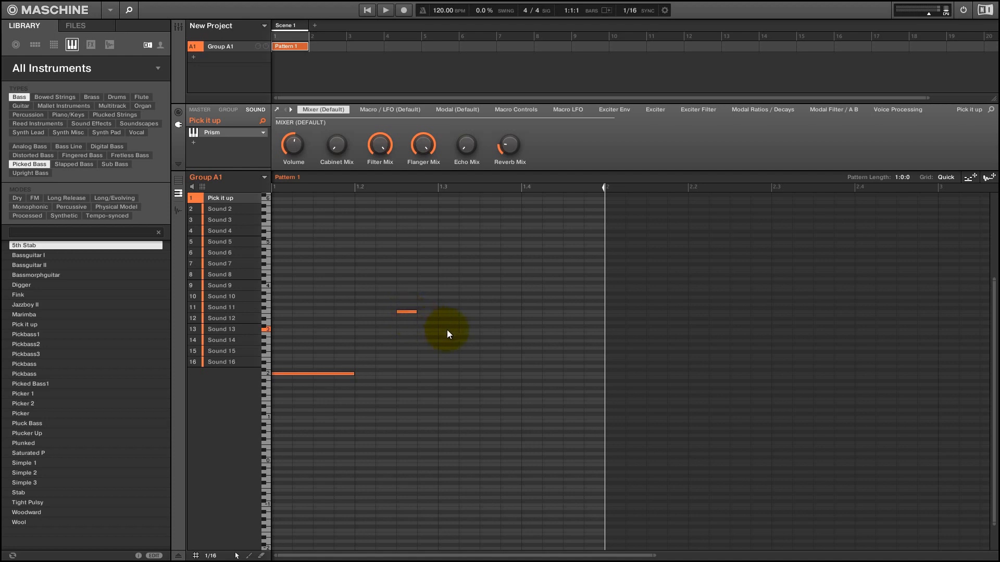
{"action": "left_click", "coordinate": [489, 333]}
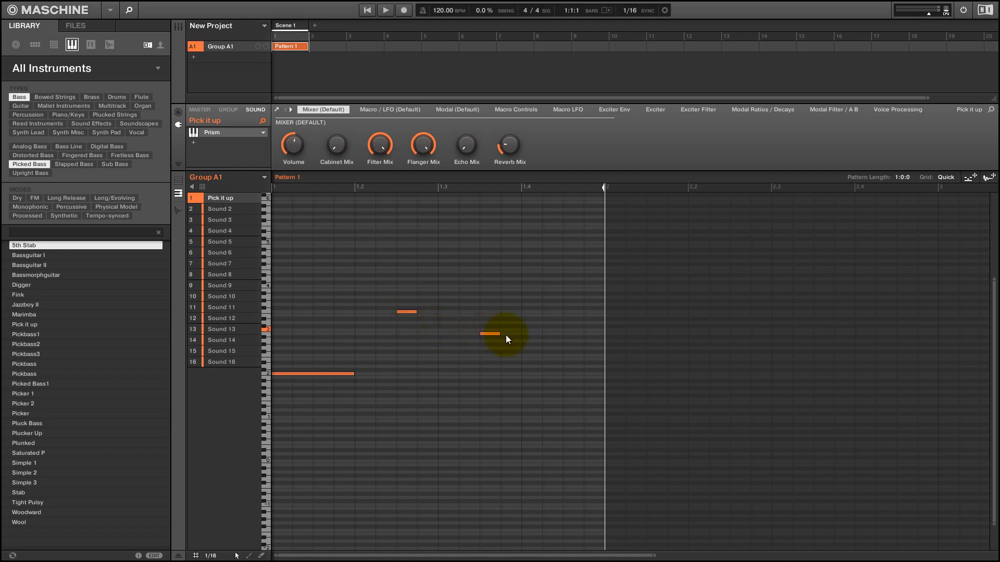
{"action": "left_click_drag", "start_coordinate": [489, 333], "coordinate": [453, 329]}
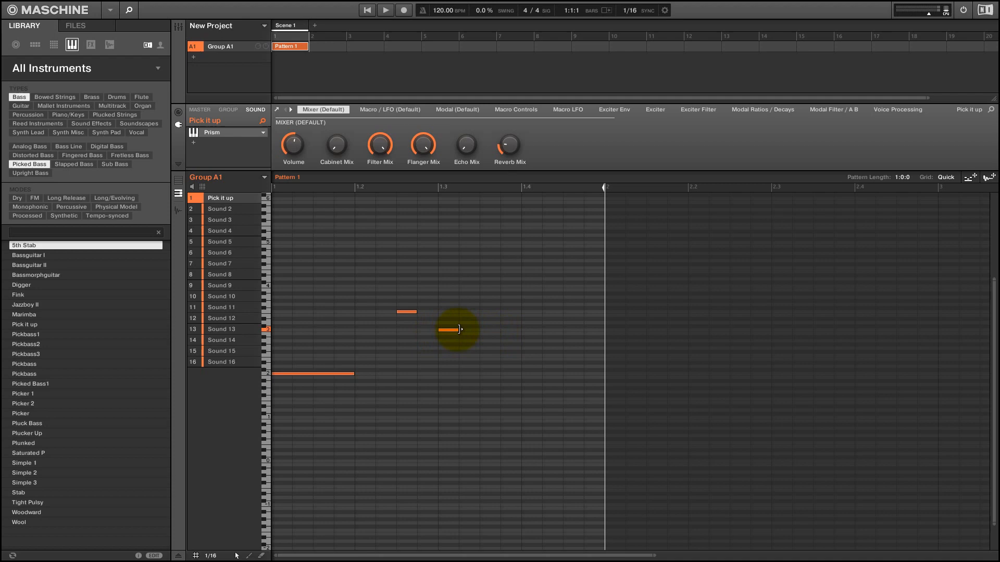
{"action": "left_click_drag", "start_coordinate": [461, 330], "coordinate": [517, 329]}
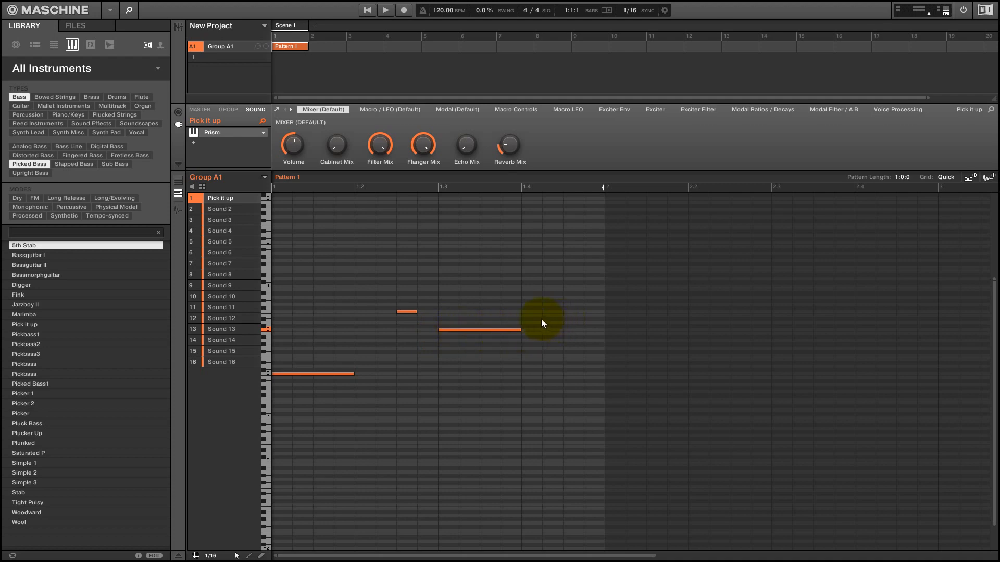
{"action": "left_click", "coordinate": [385, 9]}
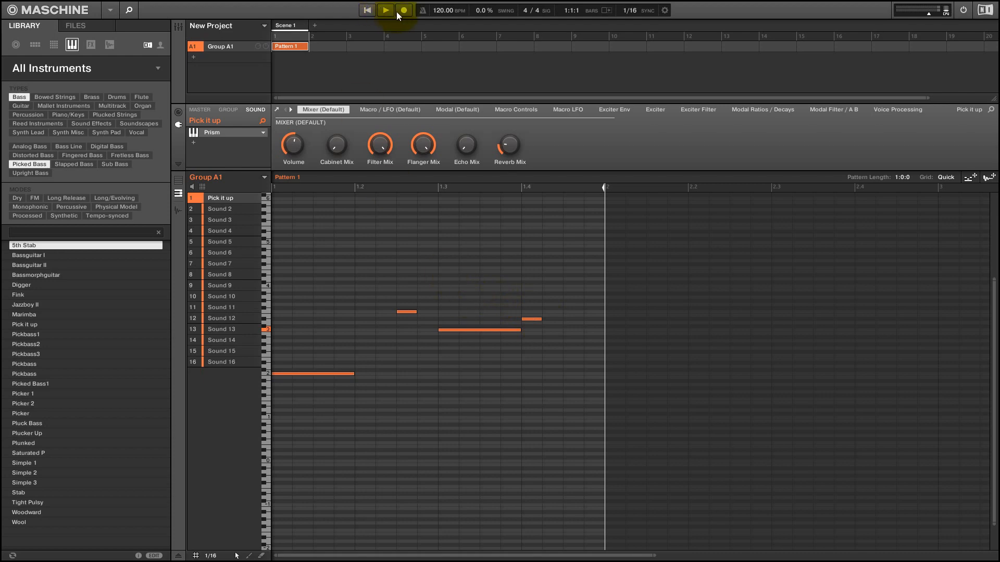
- Play the four-note bass line back and stop
{"action": "left_click", "coordinate": [385, 9]}
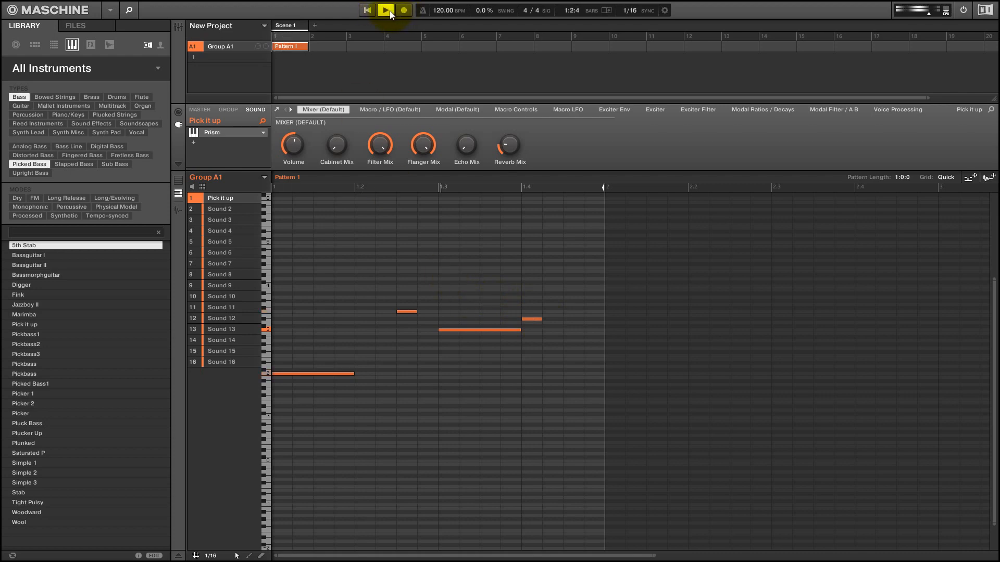
{"action": "left_click", "coordinate": [383, 9]}
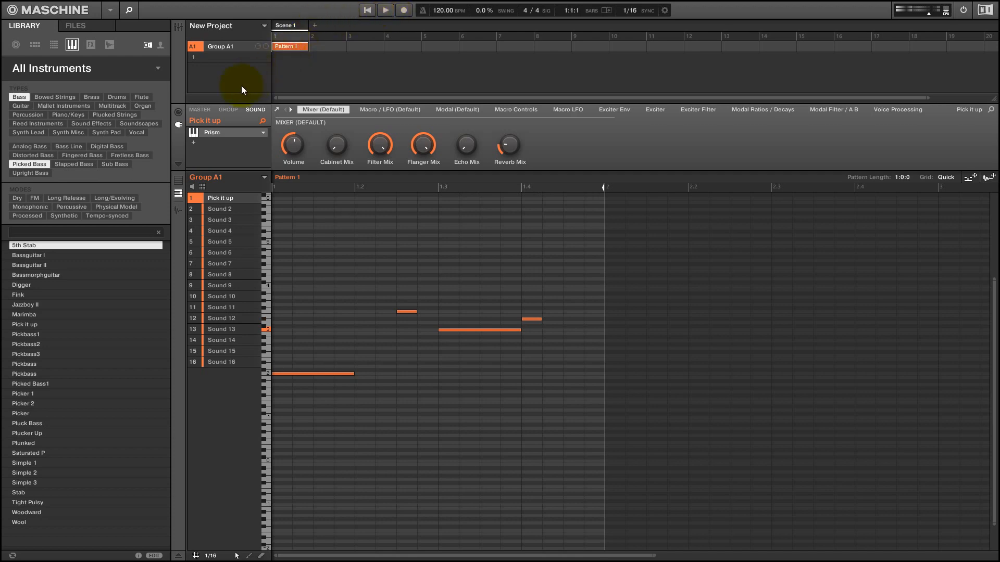
{"action": "mouse_move", "coordinate": [242, 173]}
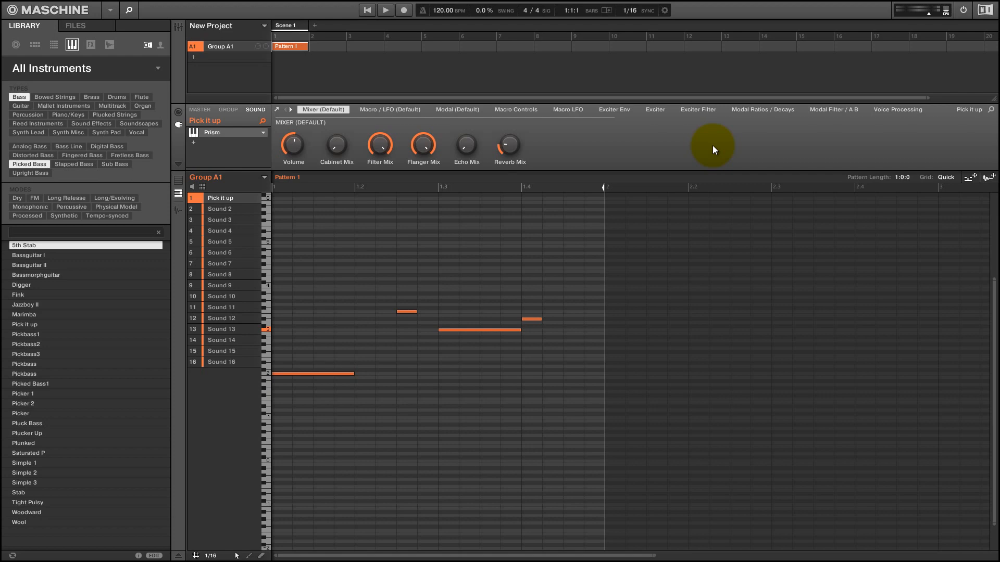
{"action": "mouse_move", "coordinate": [728, 69]}
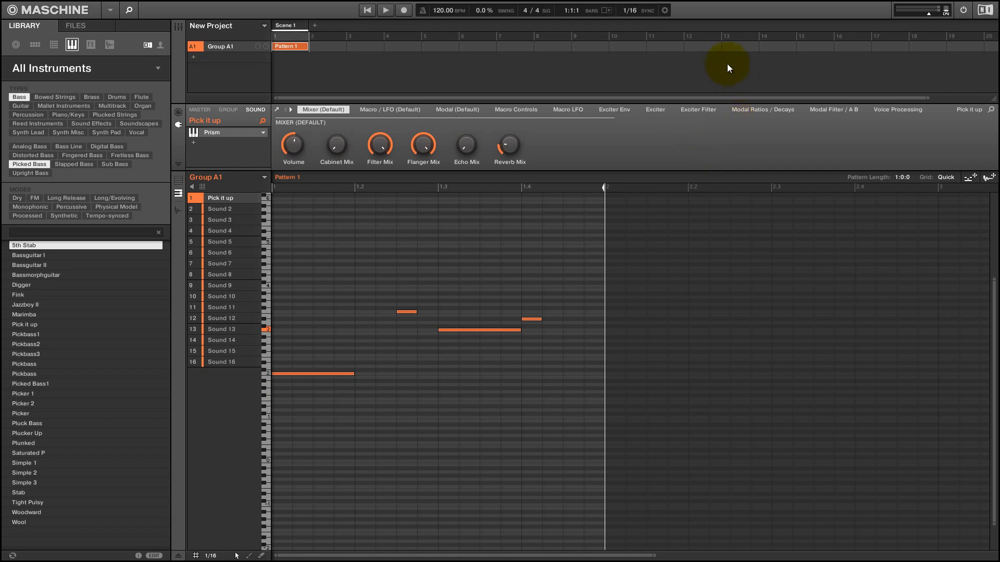
- Sweep the Exciter Filter Low Cut up, fully down, to about 0.77 and back down during playback
{"action": "left_click", "coordinate": [697, 108]}
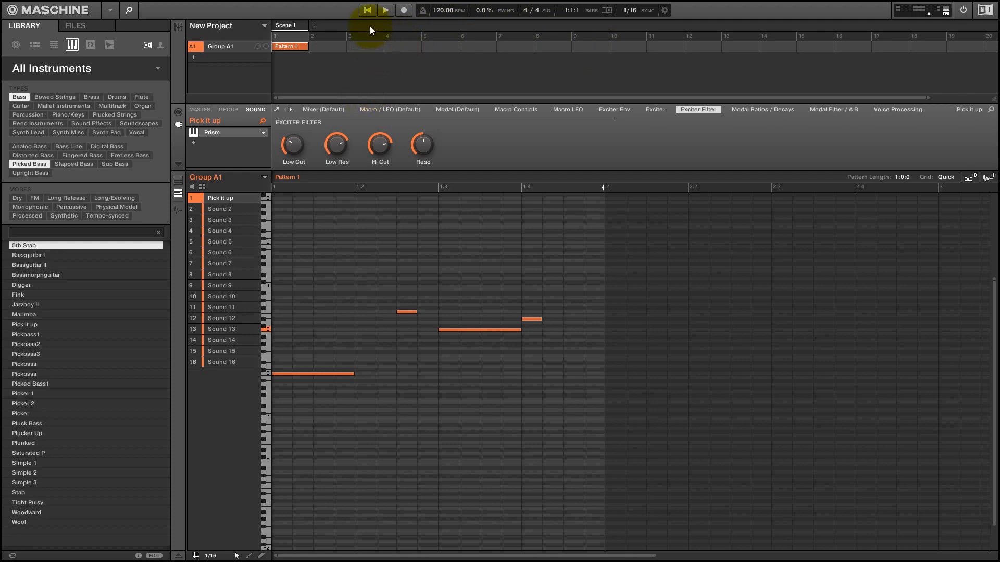
{"action": "left_click", "coordinate": [385, 9]}
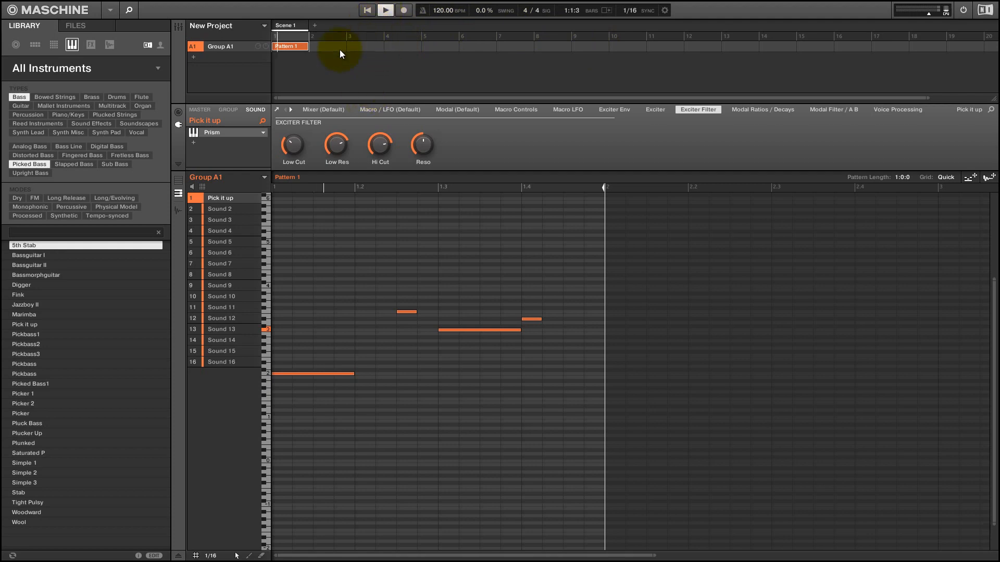
{"action": "left_click_drag", "start_coordinate": [293, 143], "coordinate": [299, 150]}
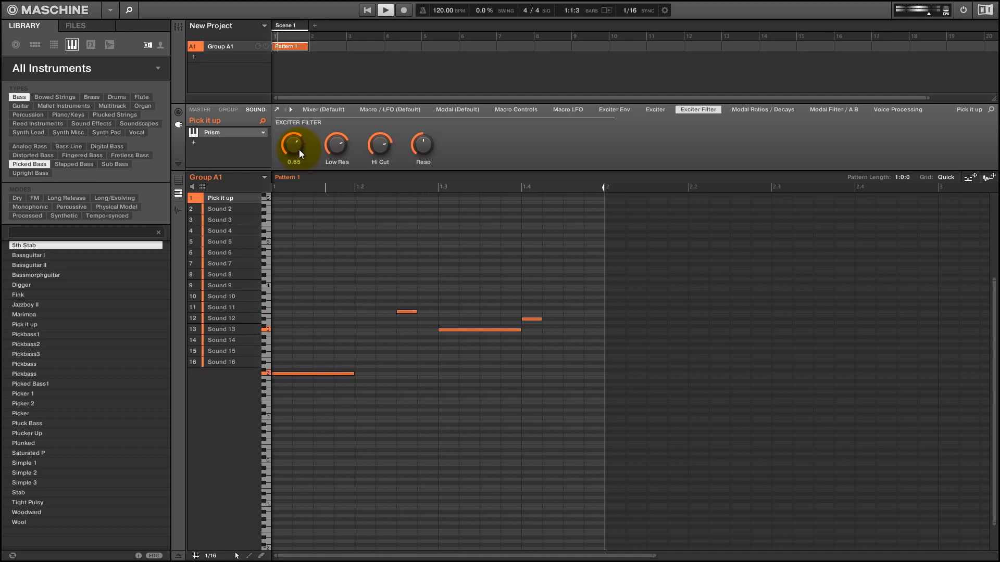
{"action": "left_click_drag", "start_coordinate": [297, 144], "coordinate": [297, 163]}
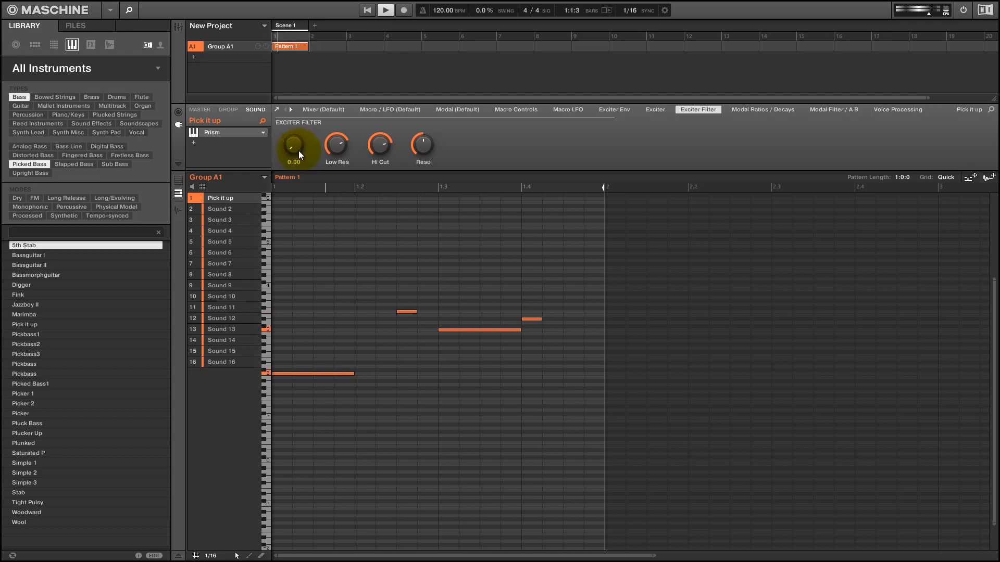
{"action": "left_click_drag", "start_coordinate": [293, 146], "coordinate": [294, 134]}
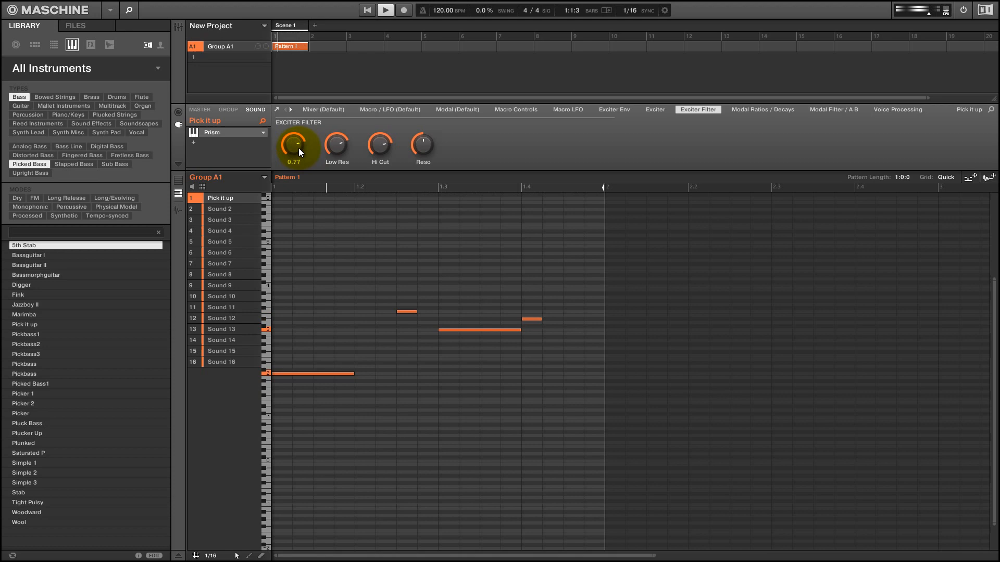
{"action": "left_click_drag", "start_coordinate": [295, 143], "coordinate": [295, 166]}
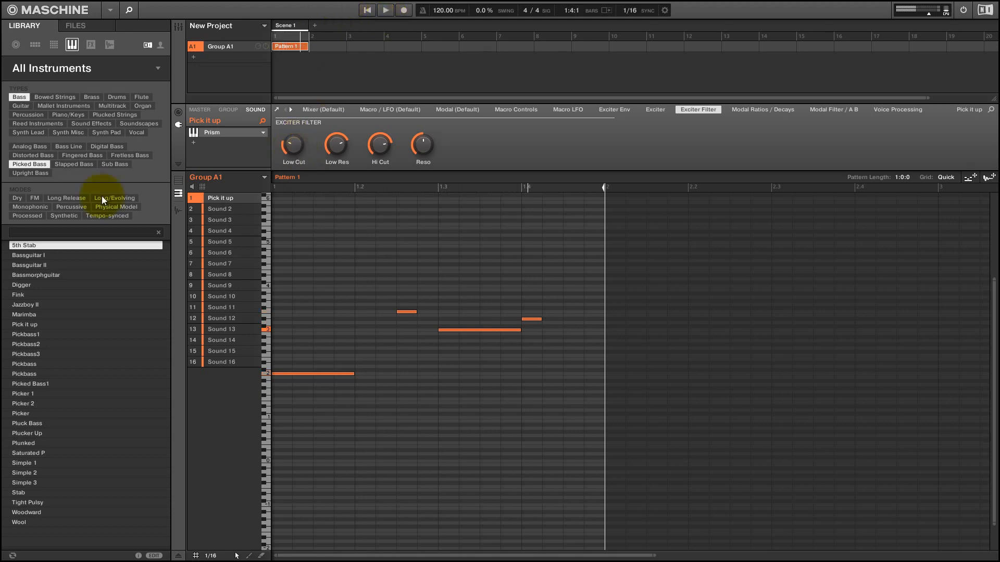
{"action": "mouse_move", "coordinate": [667, 393]}
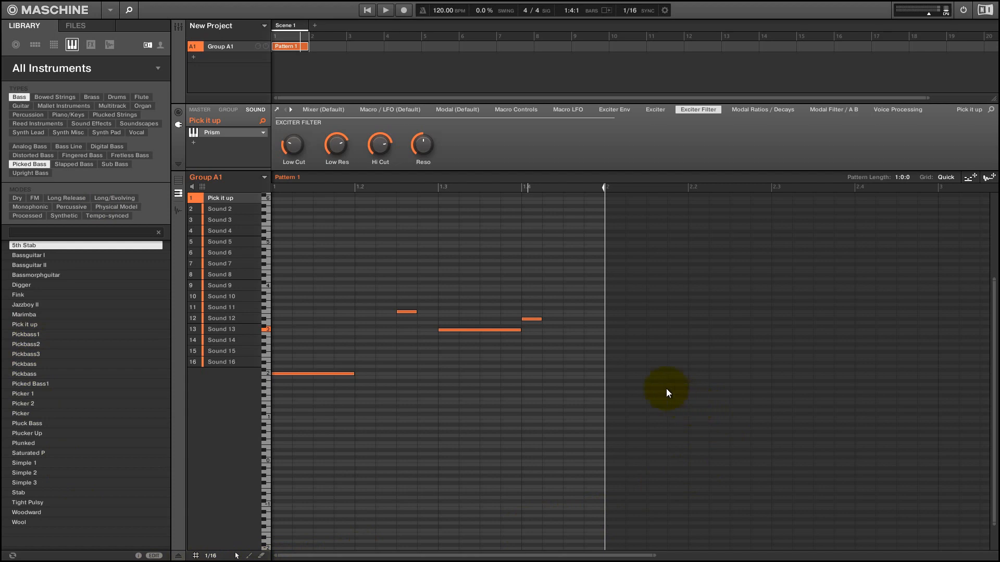
{"action": "mouse_move", "coordinate": [636, 387]}
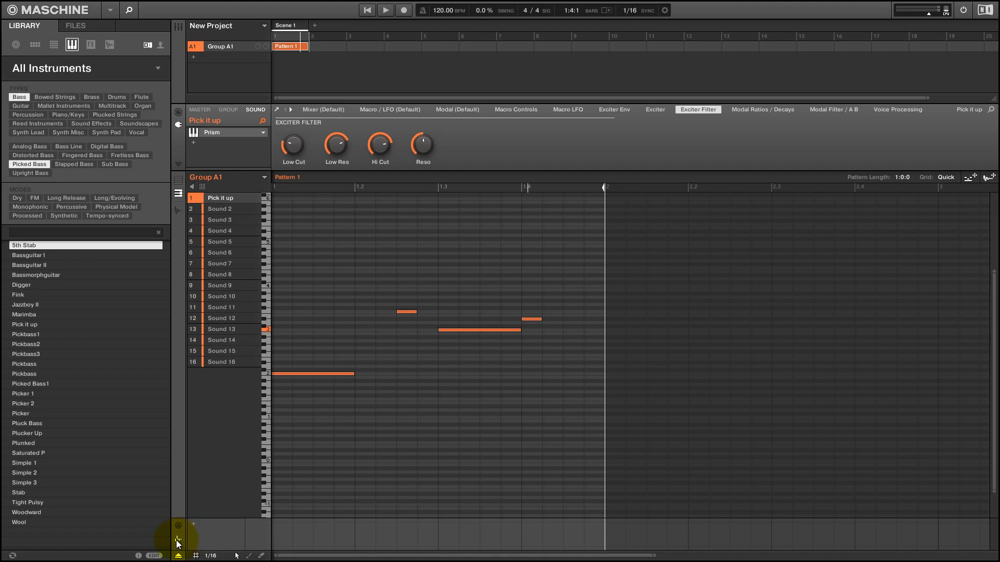
- Choose Sound > Exciter Filter > Low Cut as the modulation lane target
{"action": "left_click", "coordinate": [193, 524]}
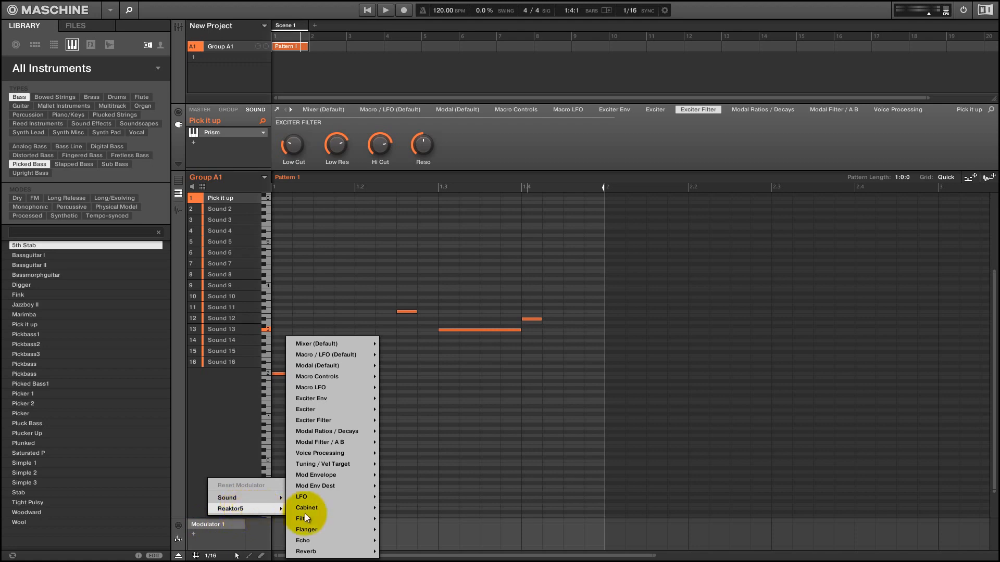
{"action": "mouse_move", "coordinate": [315, 344]}
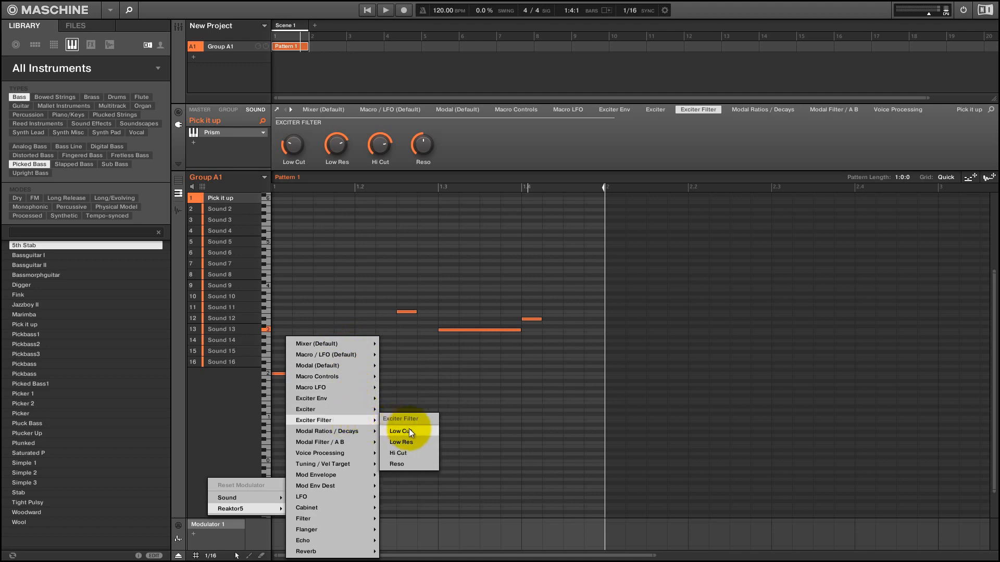
{"action": "left_click", "coordinate": [400, 431]}
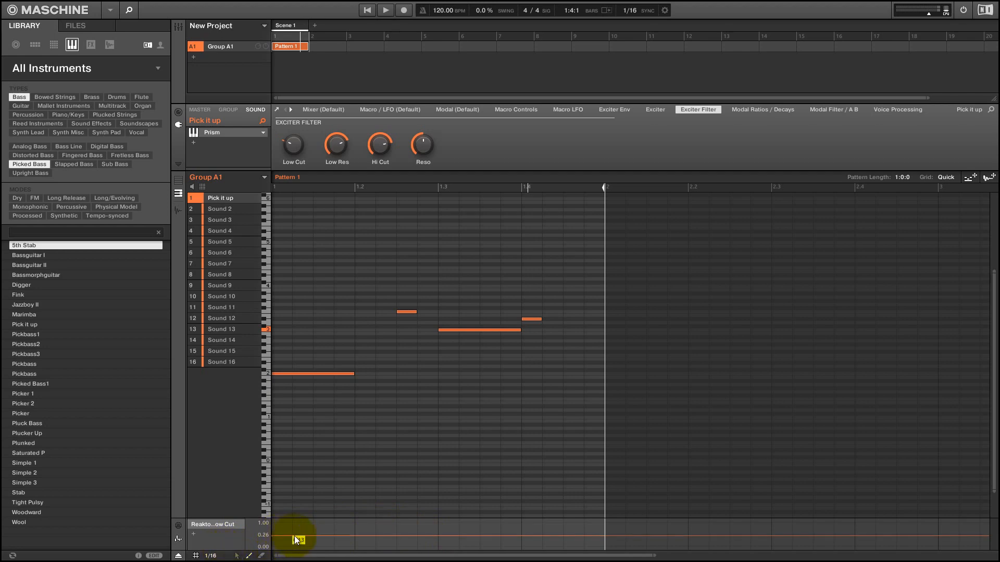
- Draw a rising stepped Low Cut curve across the pattern and audition it from the start
{"action": "left_click_drag", "start_coordinate": [296, 535], "coordinate": [475, 531]}
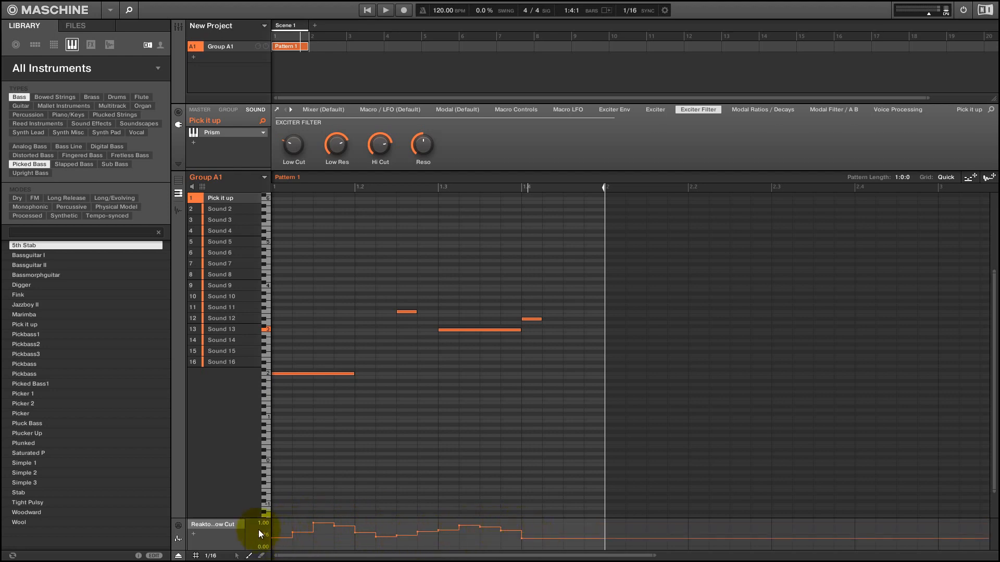
{"action": "left_click", "coordinate": [403, 10]}
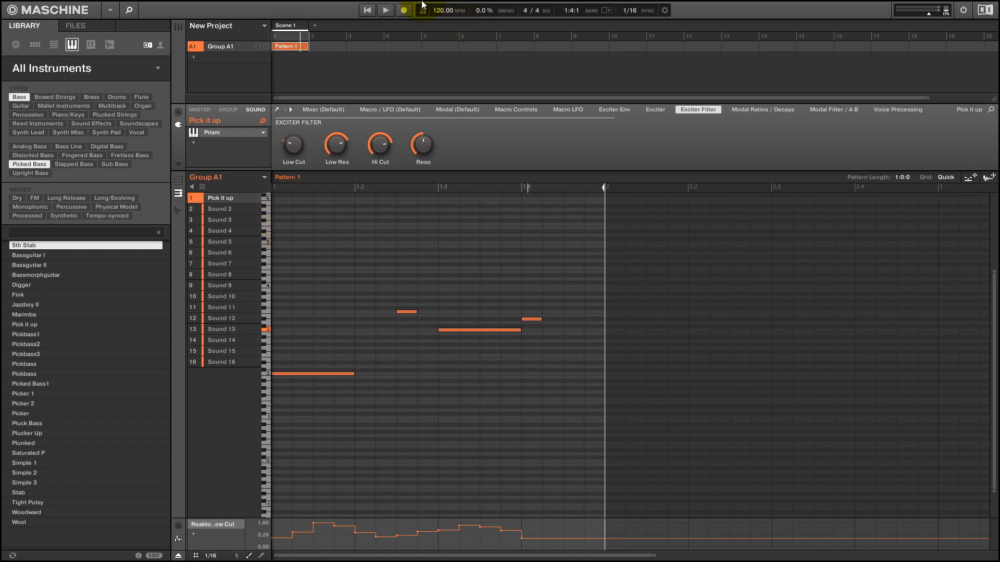
{"action": "left_click", "coordinate": [385, 9]}
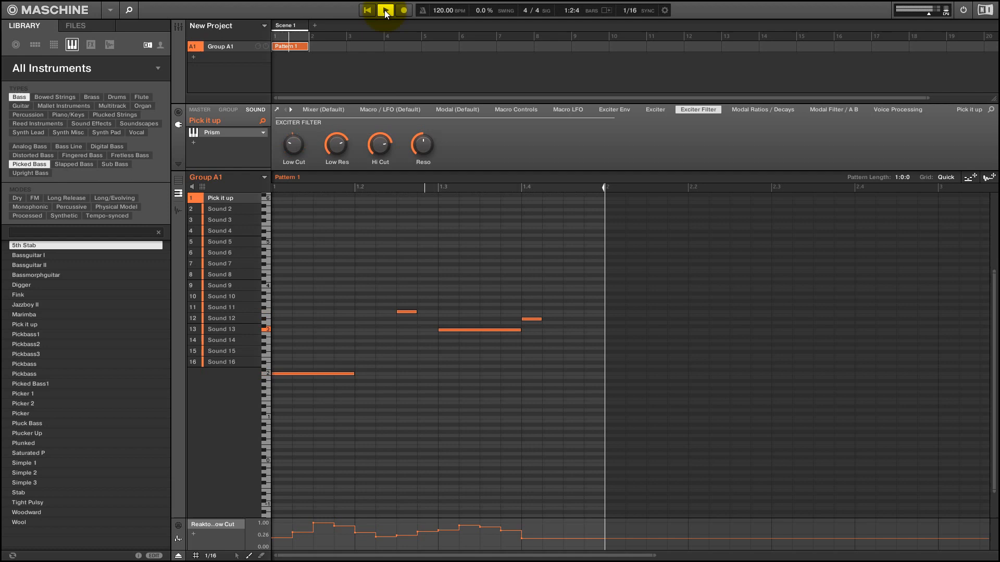
{"action": "left_click", "coordinate": [385, 10]}
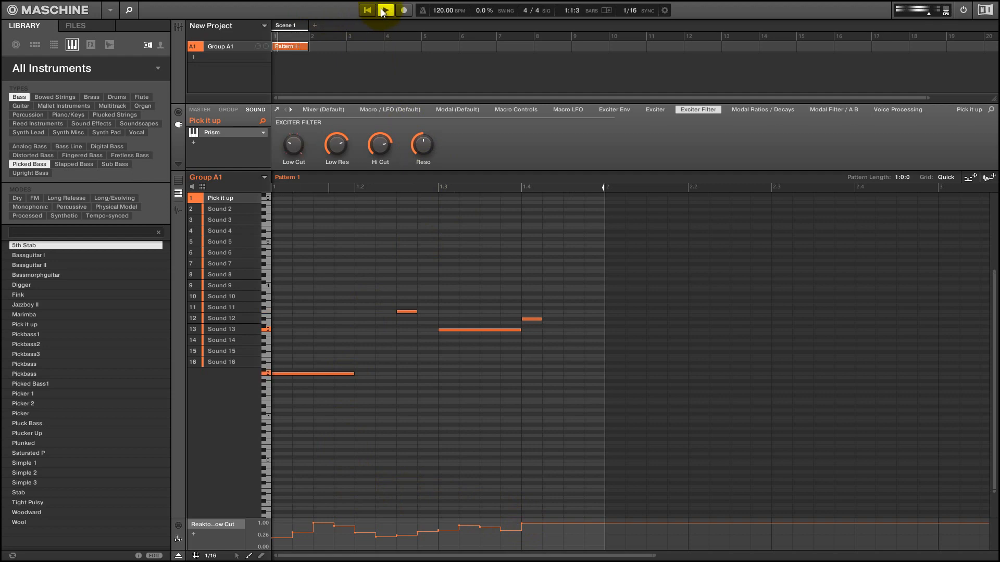
{"action": "left_click", "coordinate": [384, 9]}
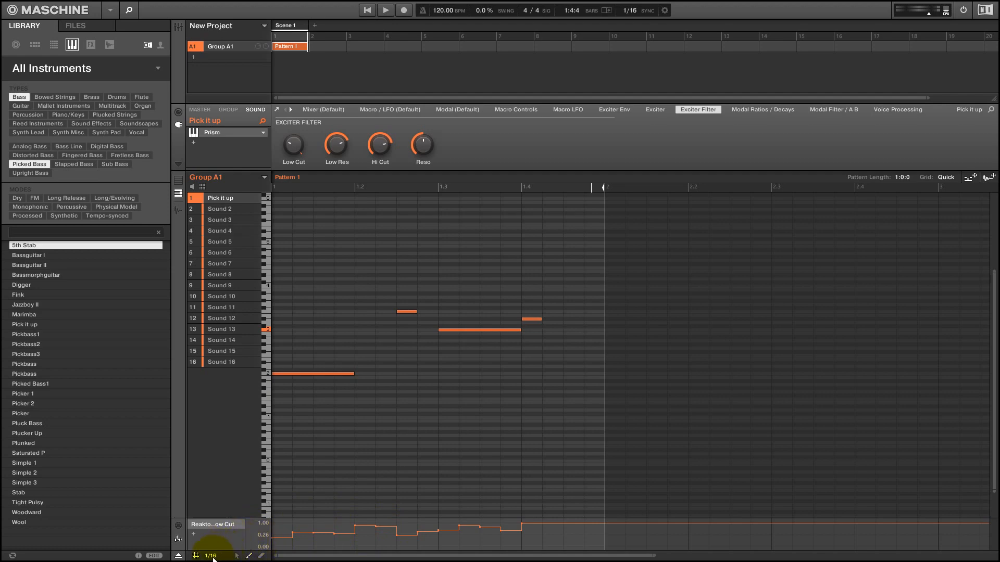
- At 1/128 step resolution, draw a smooth wavy Low Cut curve and audition it
{"action": "left_click", "coordinate": [211, 556]}
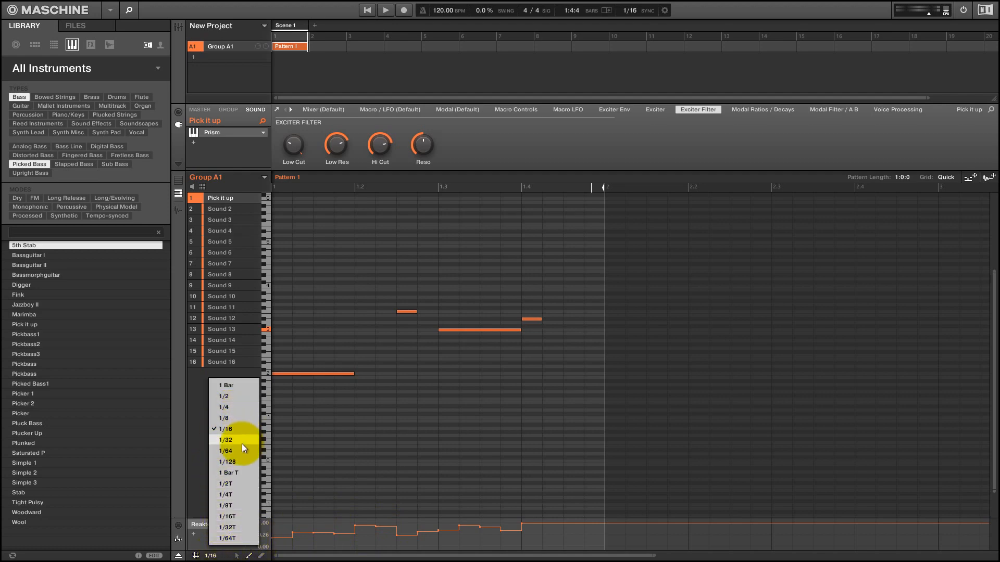
{"action": "left_click", "coordinate": [227, 461]}
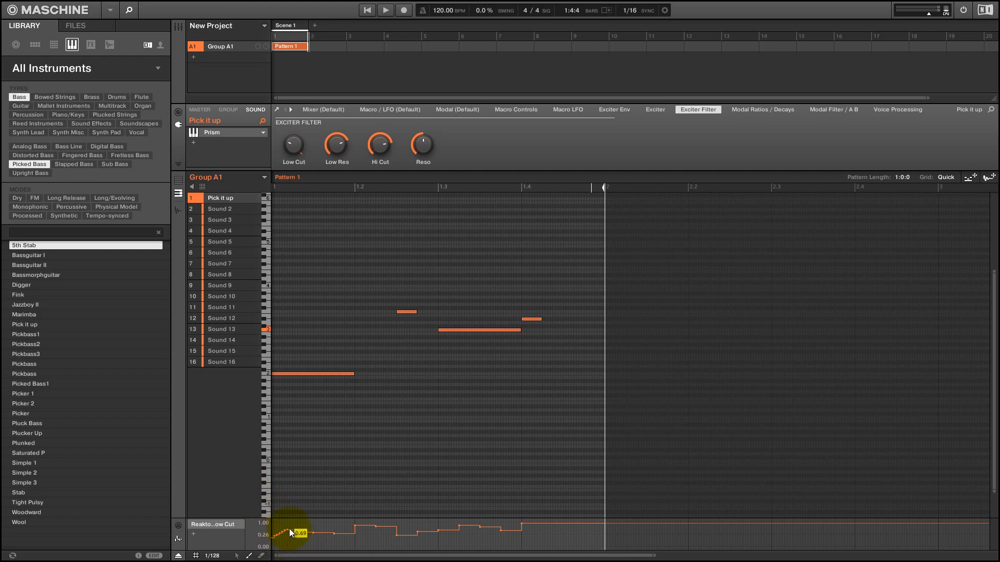
{"action": "left_click_drag", "start_coordinate": [294, 533], "coordinate": [488, 533]}
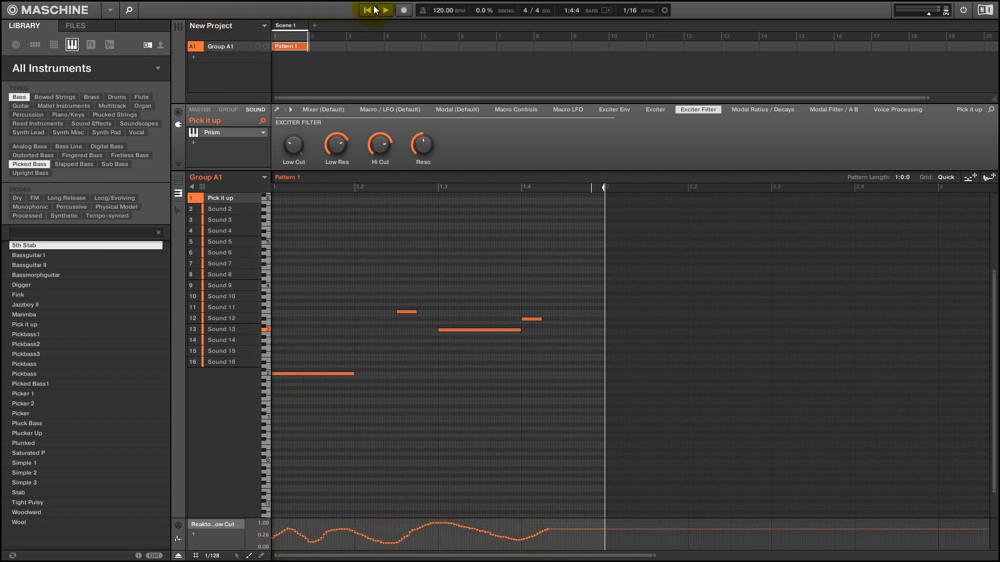
{"action": "left_click", "coordinate": [384, 10]}
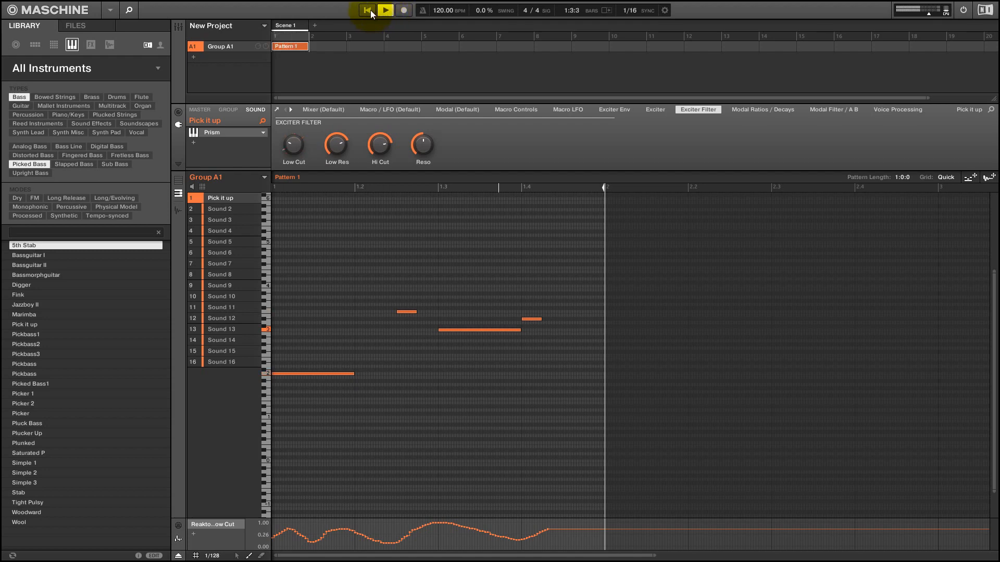
{"action": "left_click", "coordinate": [385, 10]}
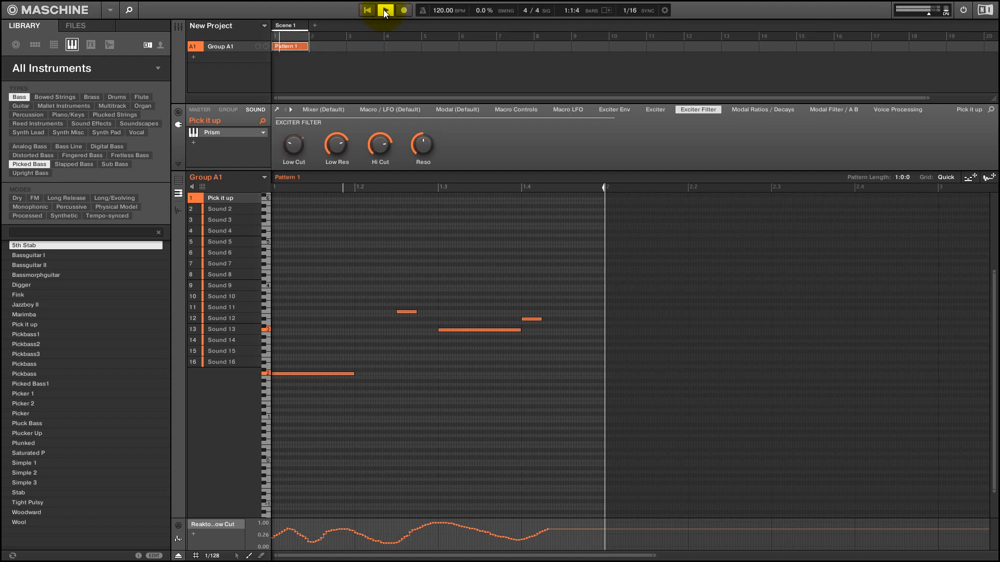
{"action": "left_click", "coordinate": [385, 9]}
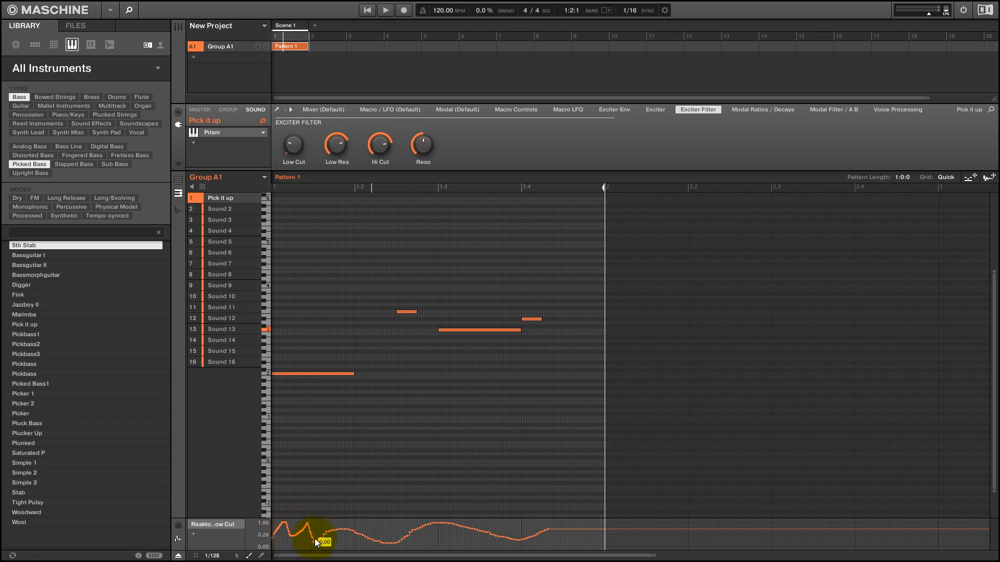
- Redraw the curve's start with sharp peaks and return the resolution to 1/16
{"action": "left_click_drag", "start_coordinate": [318, 542], "coordinate": [525, 530]}
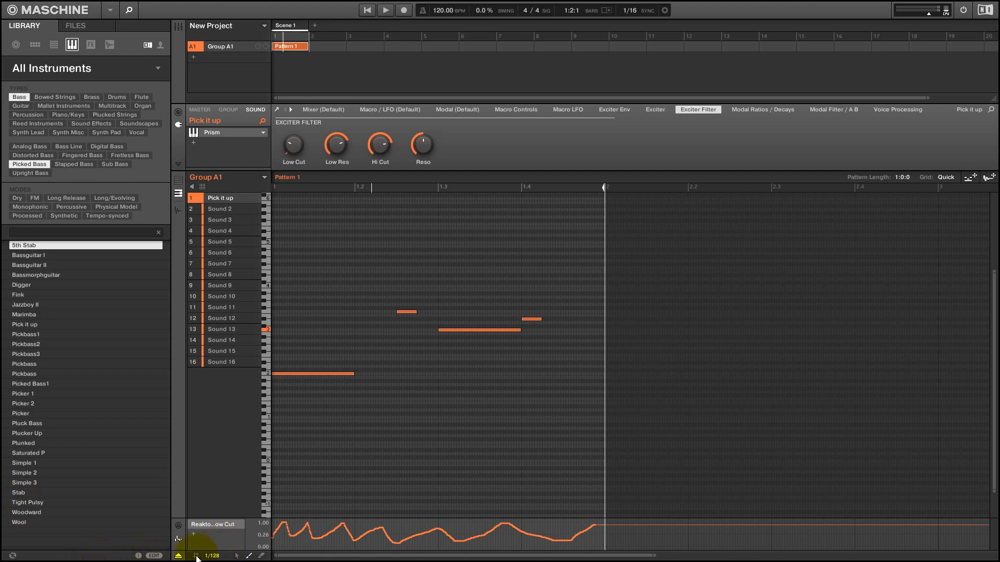
{"action": "left_click", "coordinate": [194, 555]}
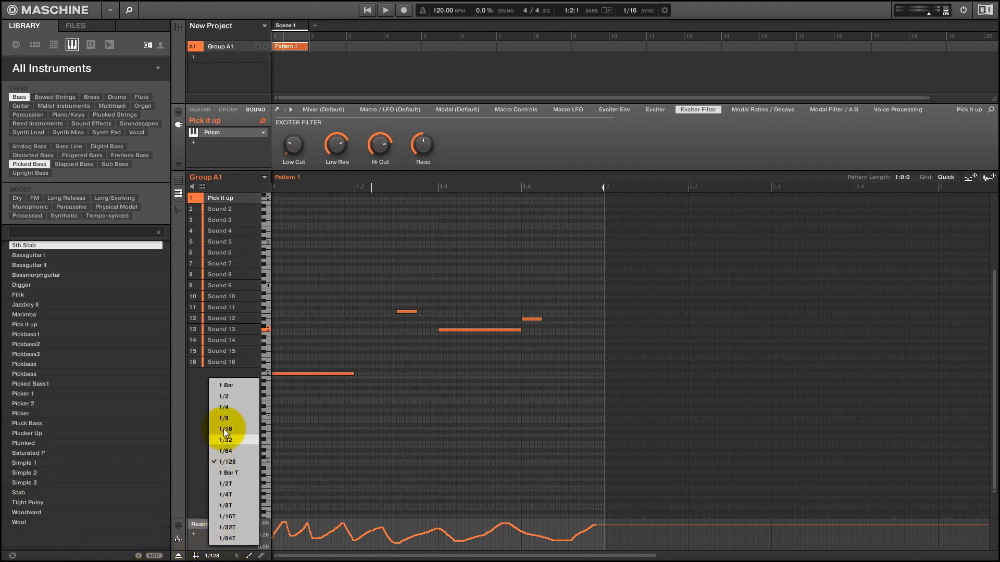
{"action": "left_click", "coordinate": [224, 428]}
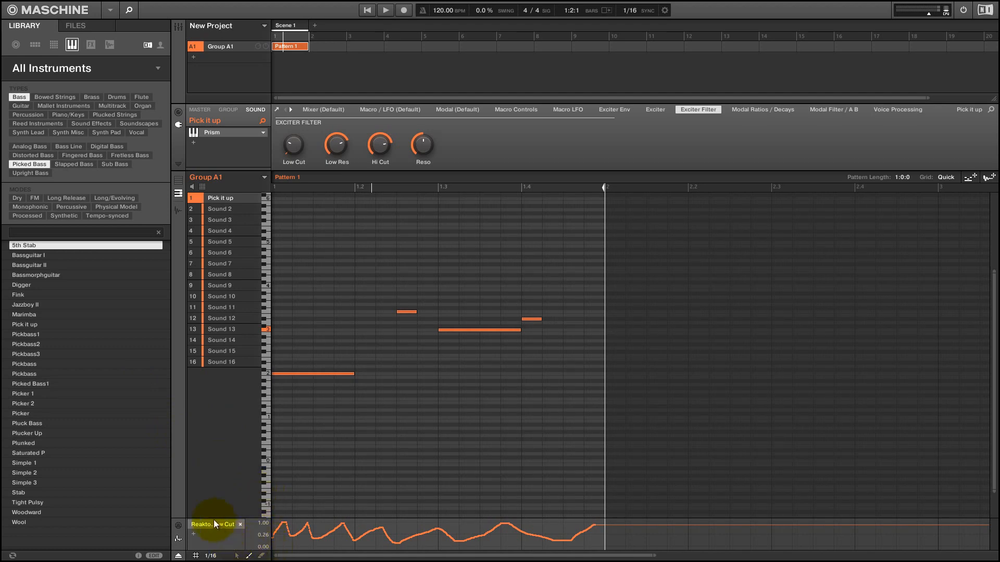
- Retarget the modulation lane to Sound > Reaktor5 > Exciter Filter > Low Res
{"action": "right_click", "coordinate": [214, 524]}
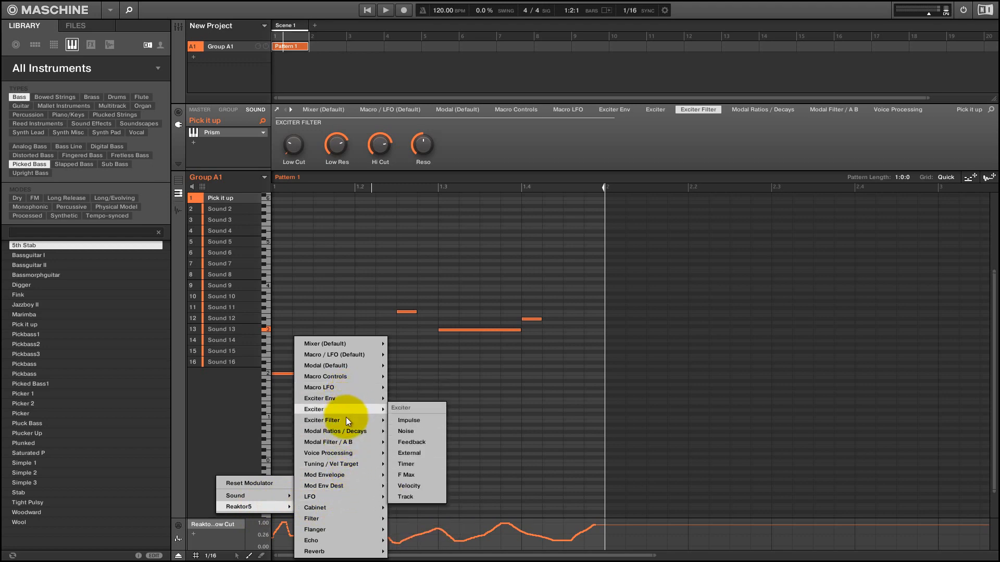
{"action": "mouse_move", "coordinate": [322, 420]}
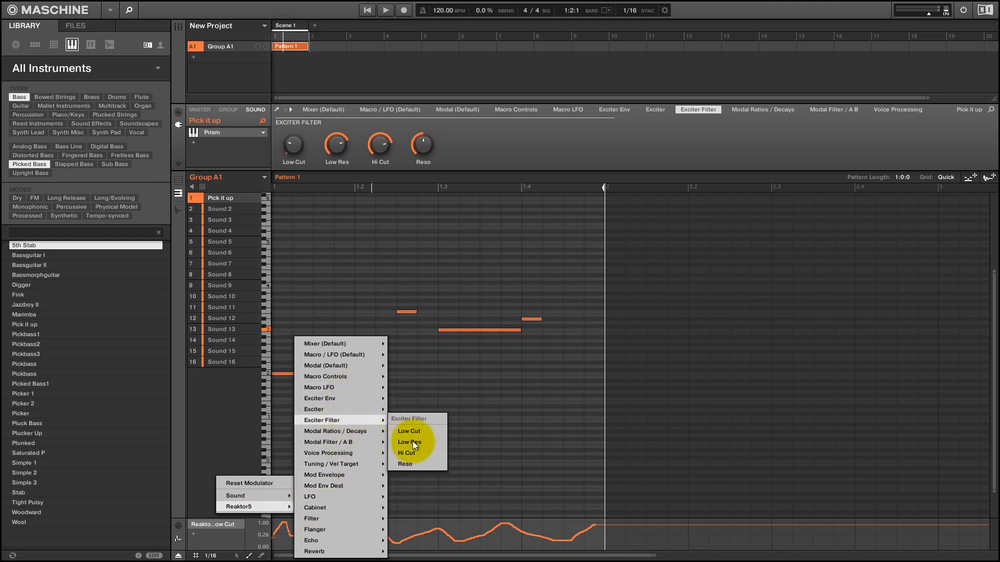
{"action": "left_click", "coordinate": [409, 443]}
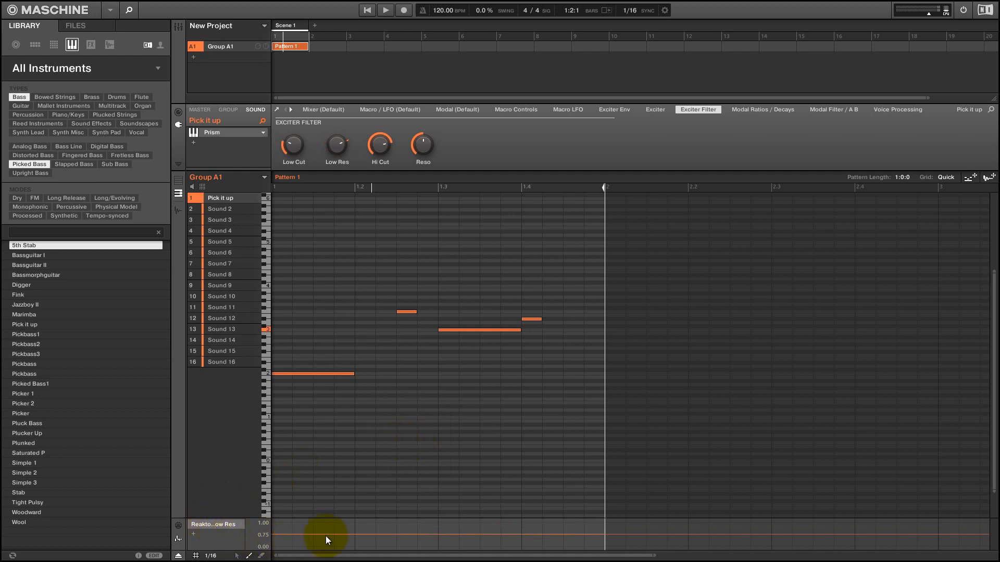
{"action": "mouse_move", "coordinate": [316, 533]}
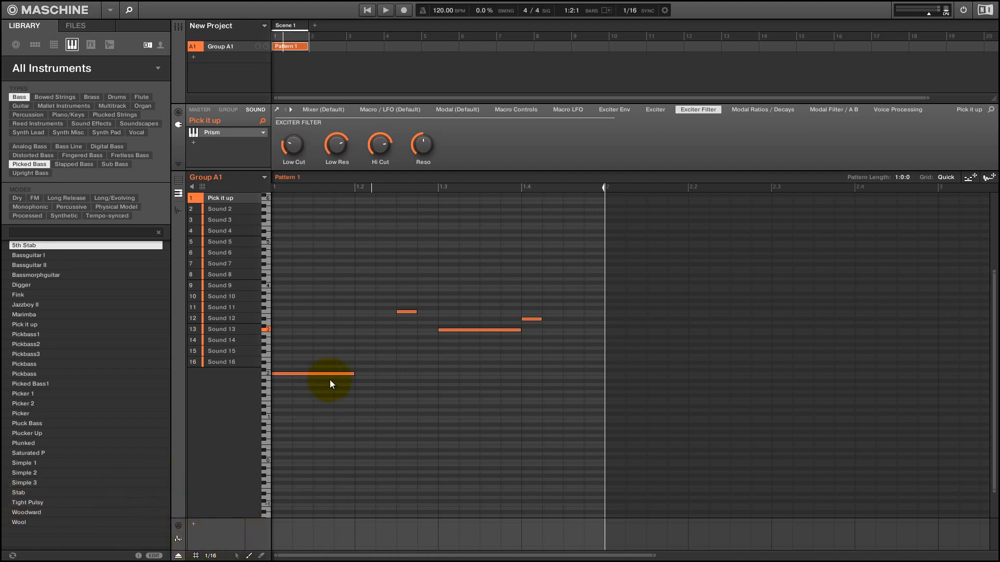
{"action": "mouse_move", "coordinate": [427, 390]}
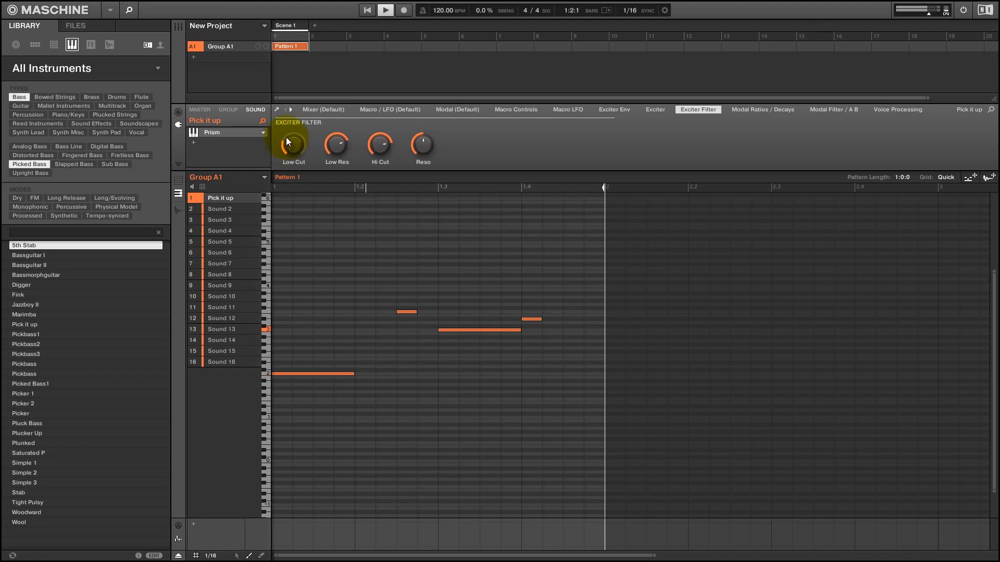
- Record two live Low Cut sweeps and a Hi Cut sweep, then view the Reso lane
{"action": "left_click_drag", "start_coordinate": [293, 143], "coordinate": [292, 137]}
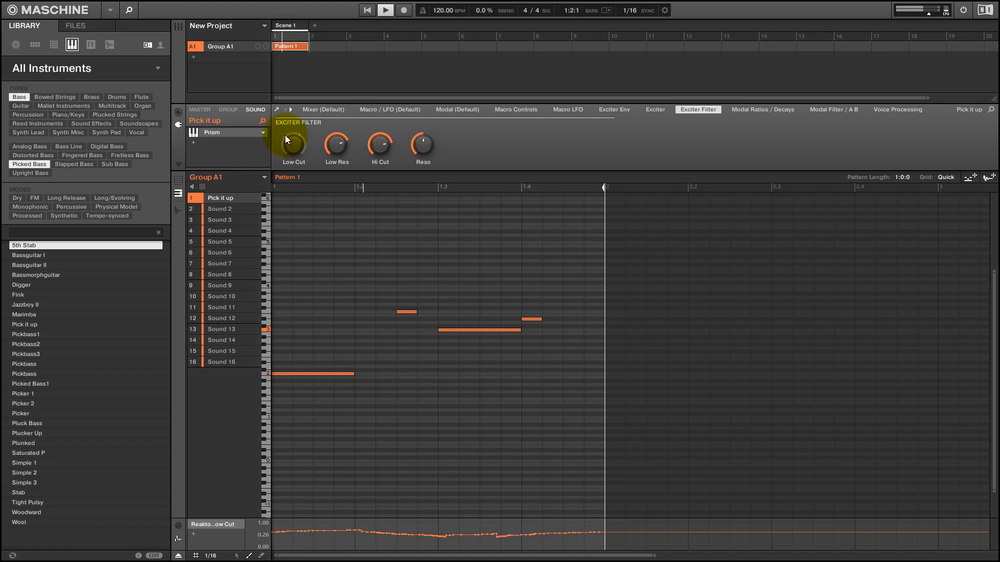
{"action": "left_click_drag", "start_coordinate": [292, 139], "coordinate": [292, 134]}
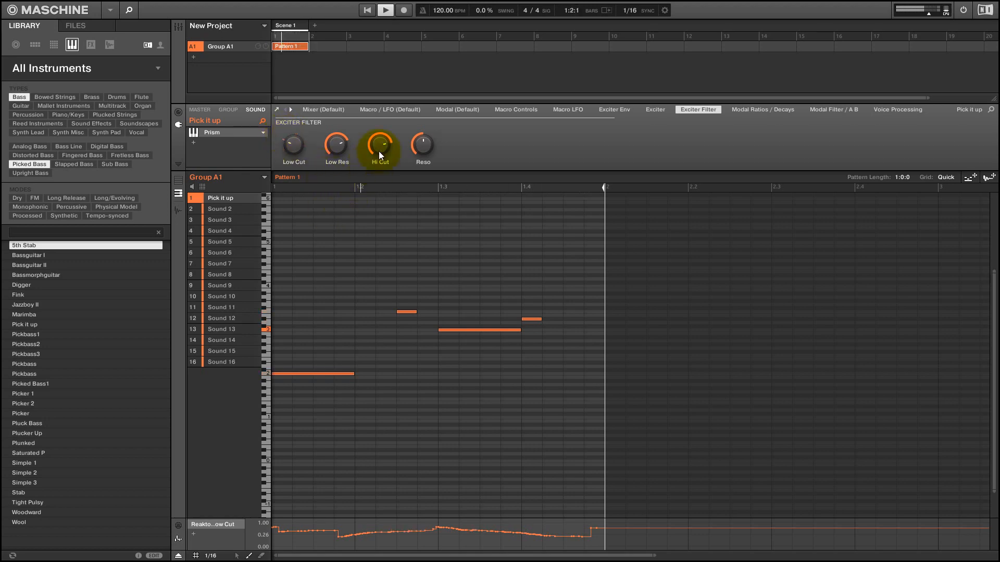
{"action": "left_click_drag", "start_coordinate": [380, 155], "coordinate": [376, 139]}
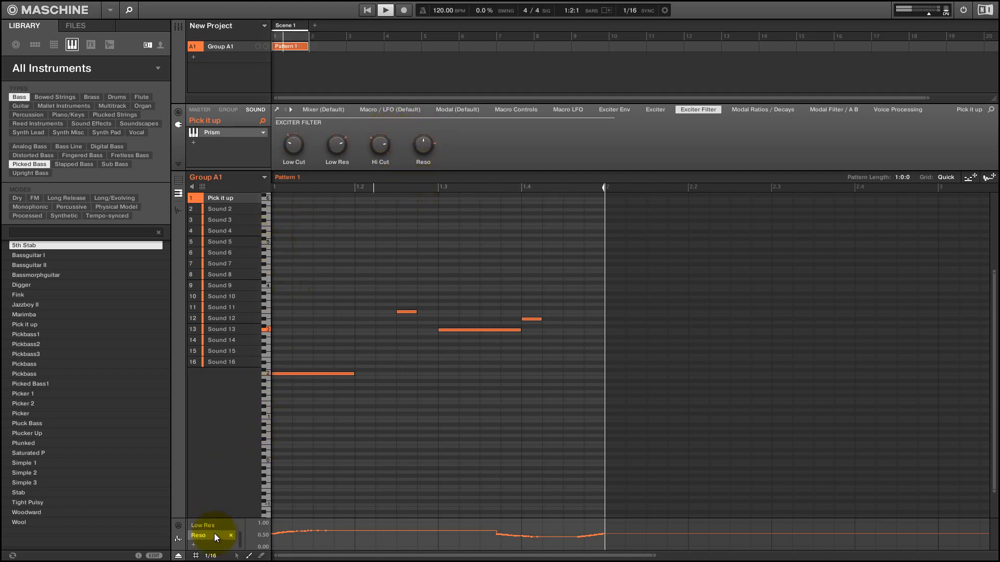
{"action": "left_click", "coordinate": [384, 9]}
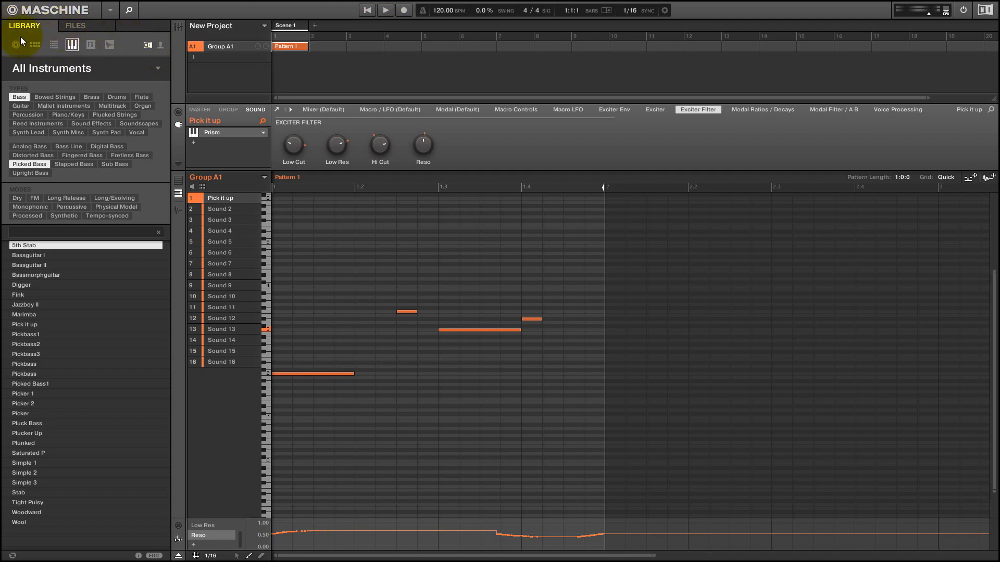
- Place four Kick Asylum 1 hits across the bar with Voice Settings shown
{"action": "left_click", "coordinate": [35, 44]}
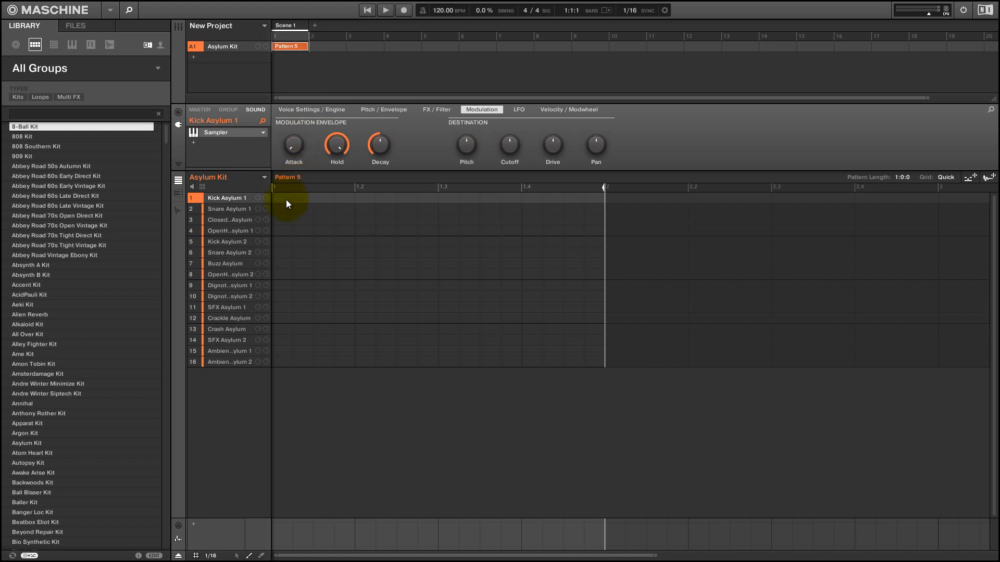
{"action": "left_click", "coordinate": [310, 109]}
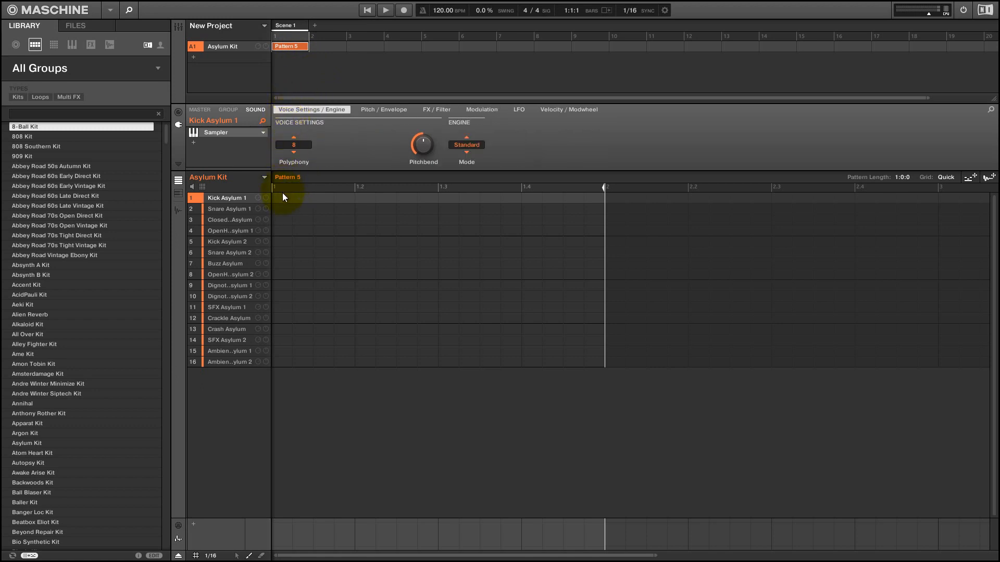
{"action": "left_click", "coordinate": [284, 197]}
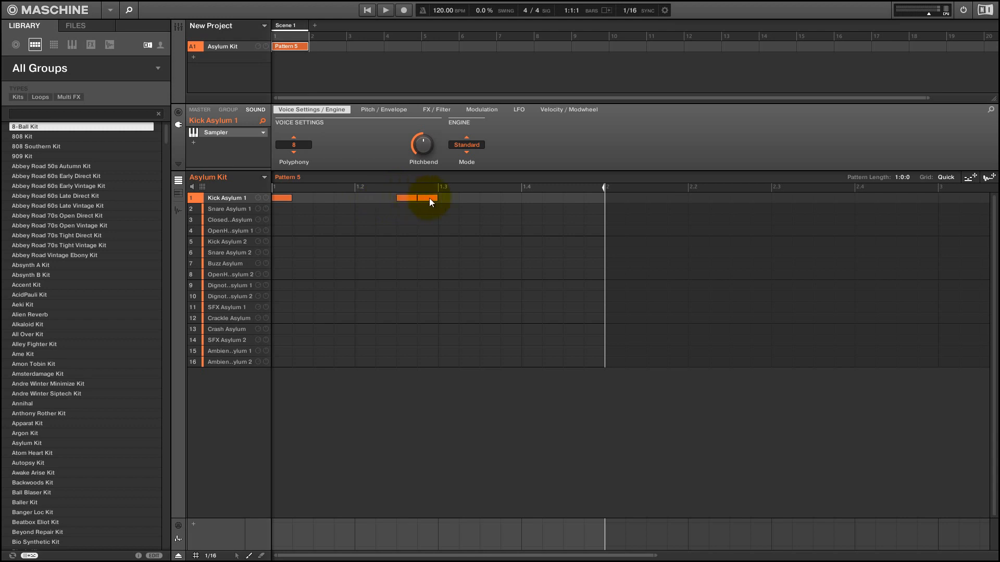
{"action": "left_click", "coordinate": [385, 9]}
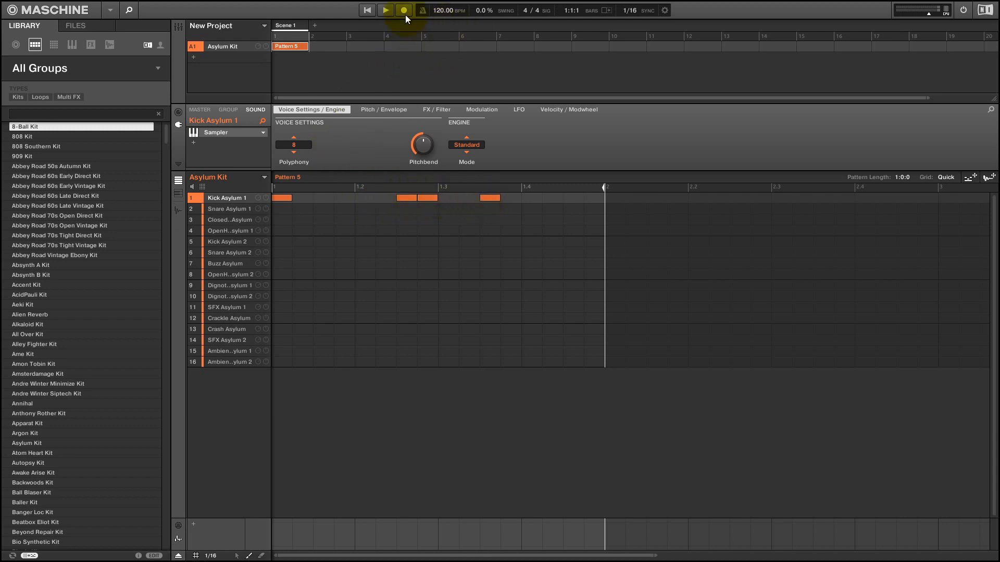
- Play, stop and replay the kick pattern to audition it
{"action": "left_click", "coordinate": [385, 10]}
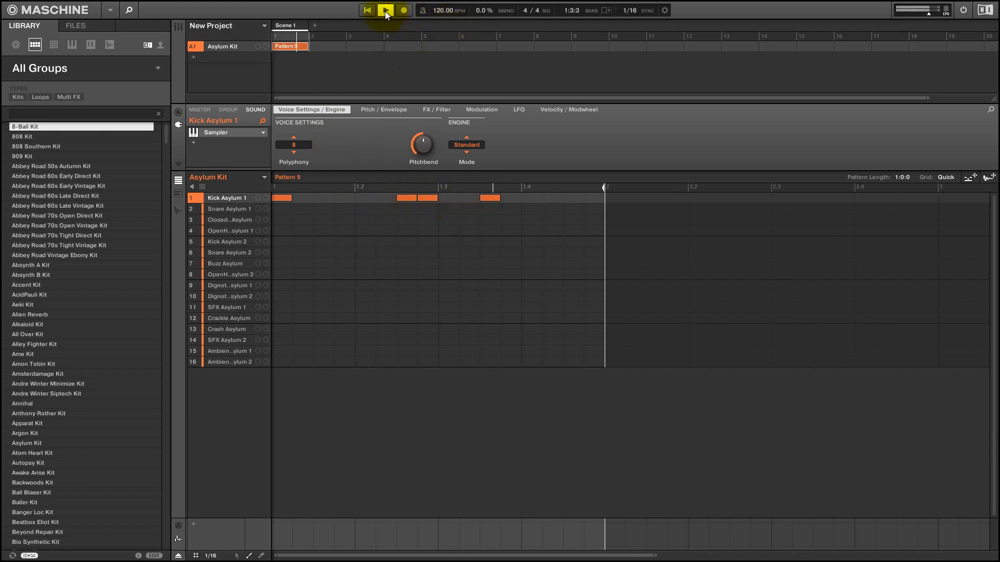
{"action": "left_click", "coordinate": [386, 10]}
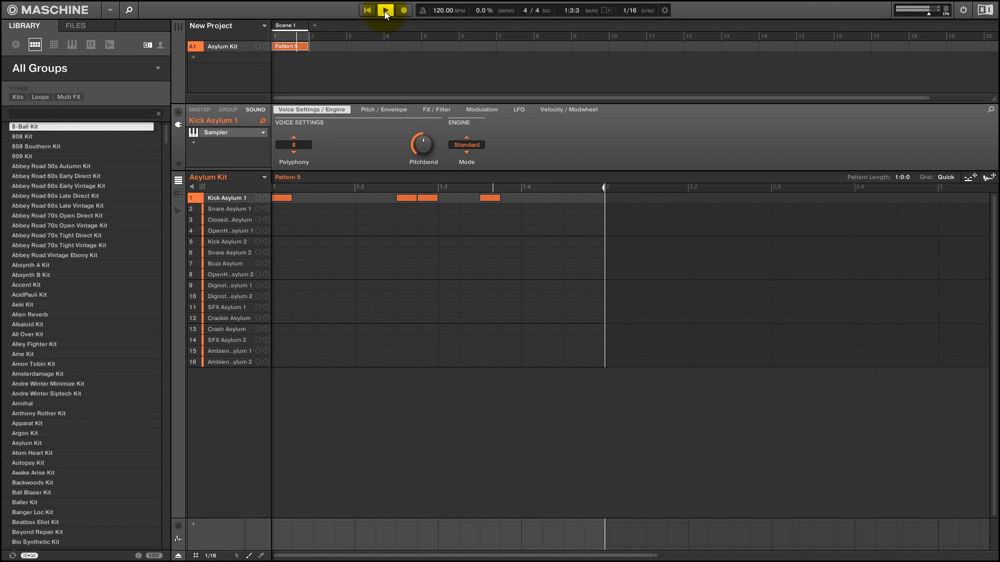
{"action": "left_click", "coordinate": [386, 10]}
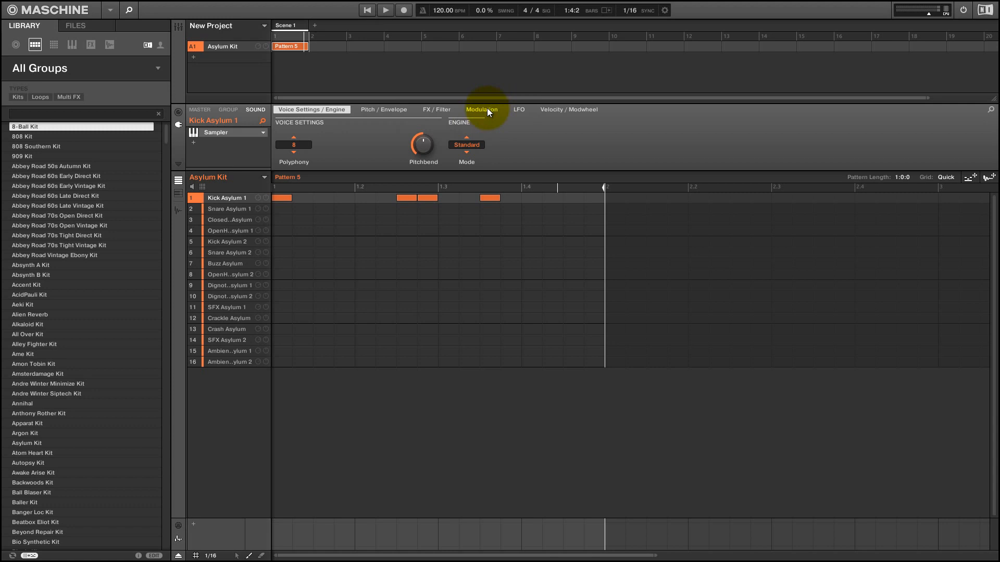
- Turn up the Drive destination amount in Kick Asylum 1's modulation envelope
{"action": "left_click", "coordinate": [481, 108]}
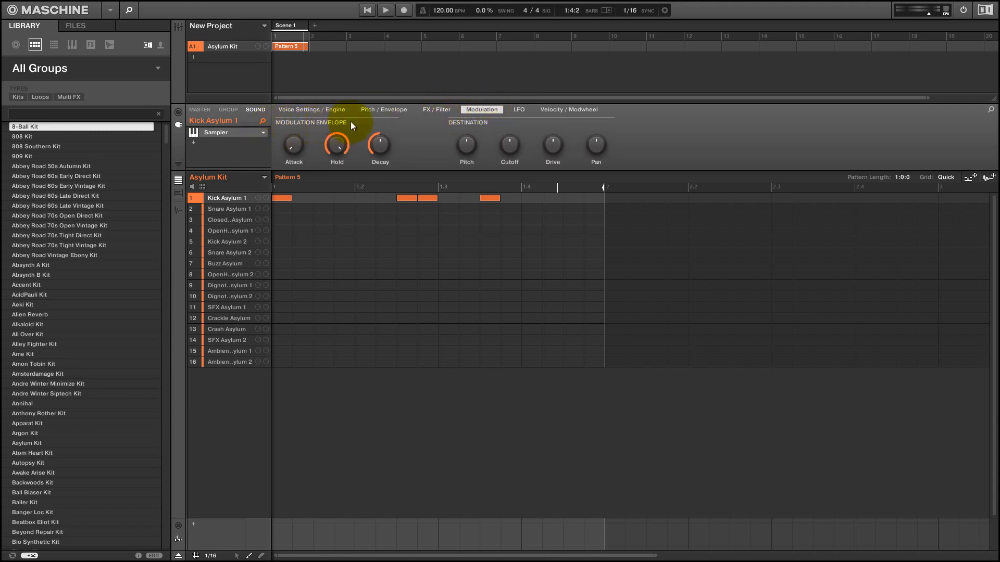
{"action": "mouse_move", "coordinate": [551, 147]}
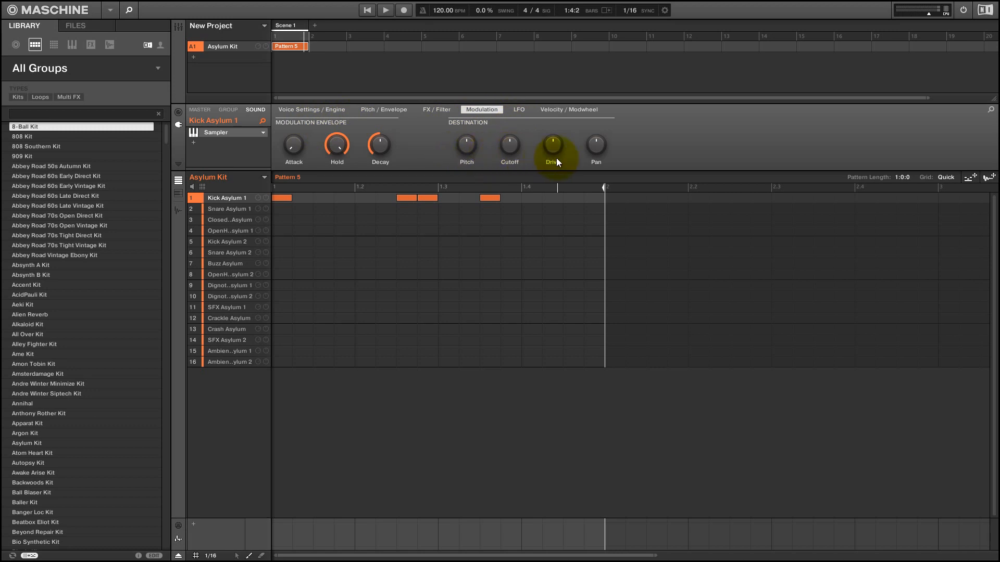
{"action": "left_click_drag", "start_coordinate": [552, 144], "coordinate": [552, 147]}
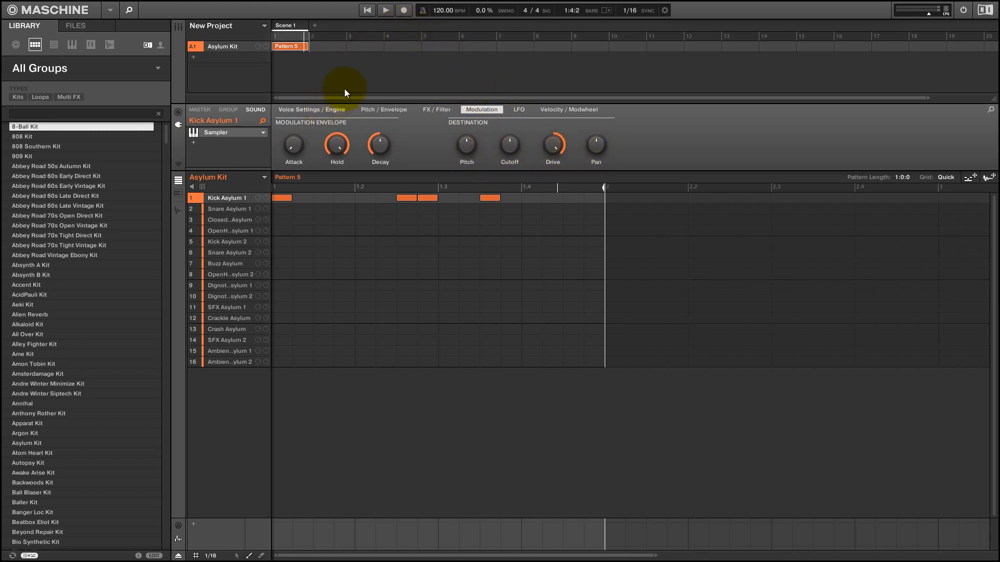
{"action": "left_click", "coordinate": [385, 11]}
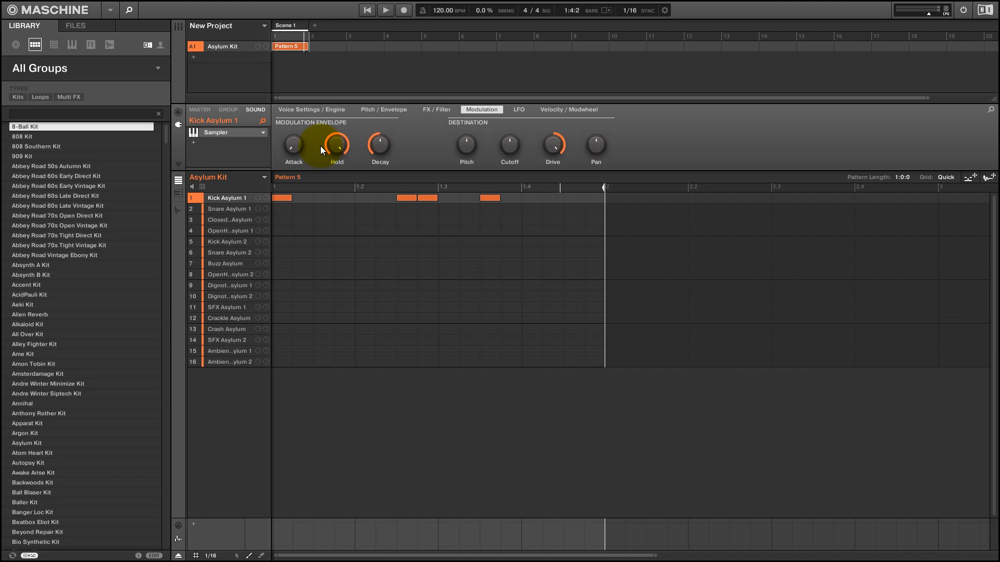
- Lower Hold, set Attack to about 15 ms and Decay to about 29 ms while auditioning the kick
{"action": "left_click_drag", "start_coordinate": [337, 144], "coordinate": [332, 144]}
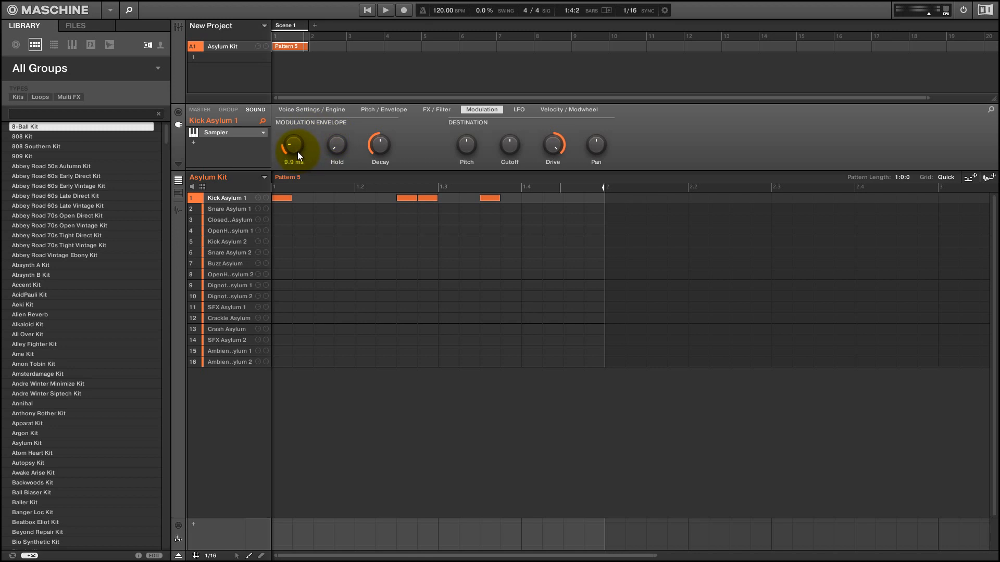
{"action": "left_click", "coordinate": [386, 10]}
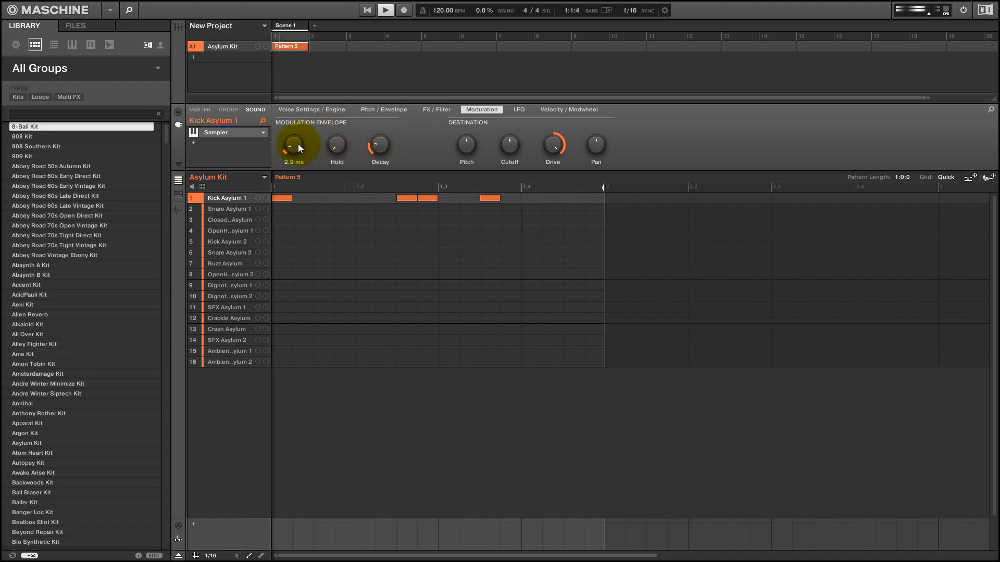
{"action": "left_click_drag", "start_coordinate": [293, 144], "coordinate": [293, 127]}
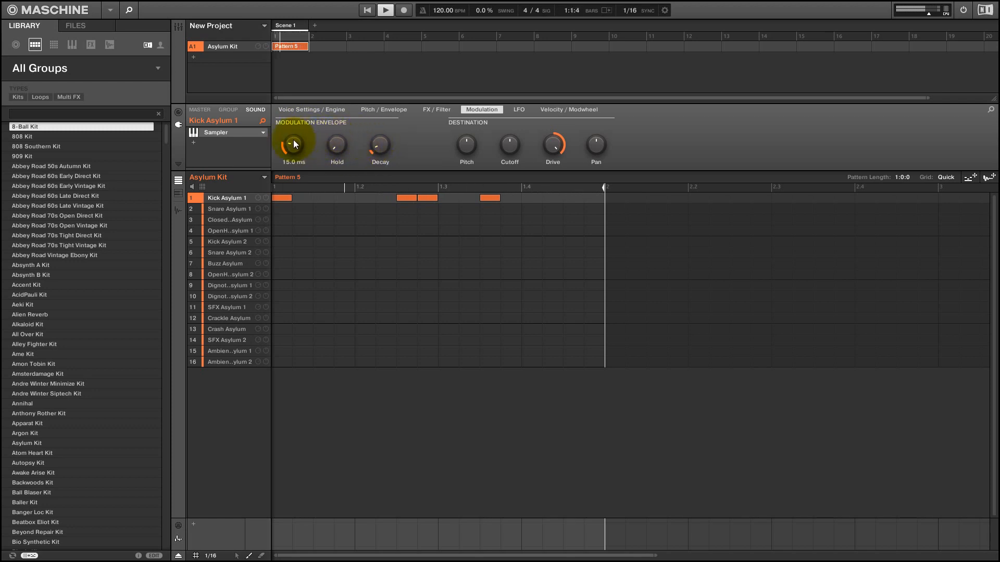
{"action": "left_click_drag", "start_coordinate": [293, 144], "coordinate": [294, 139]}
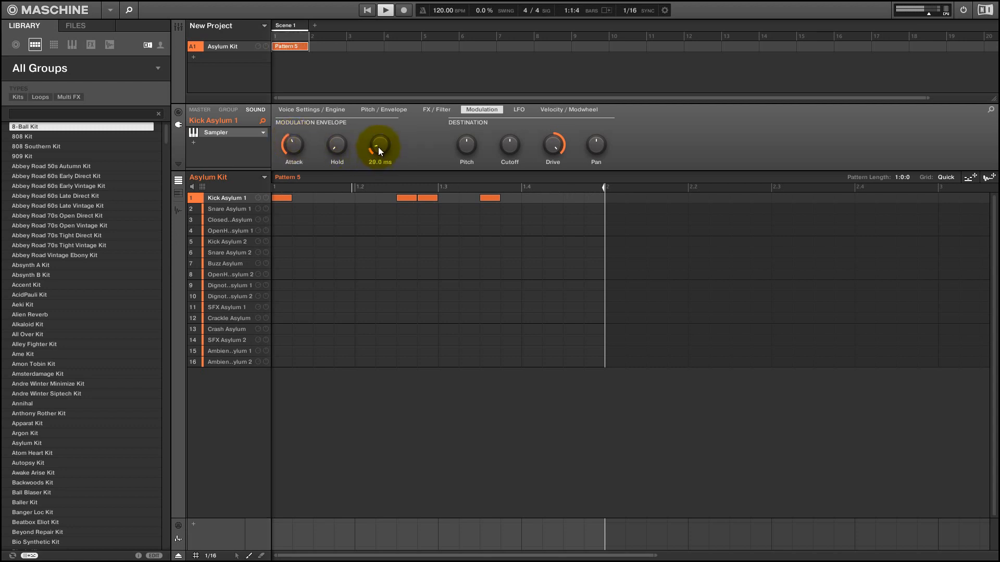
{"action": "left_click_drag", "start_coordinate": [379, 143], "coordinate": [383, 137]}
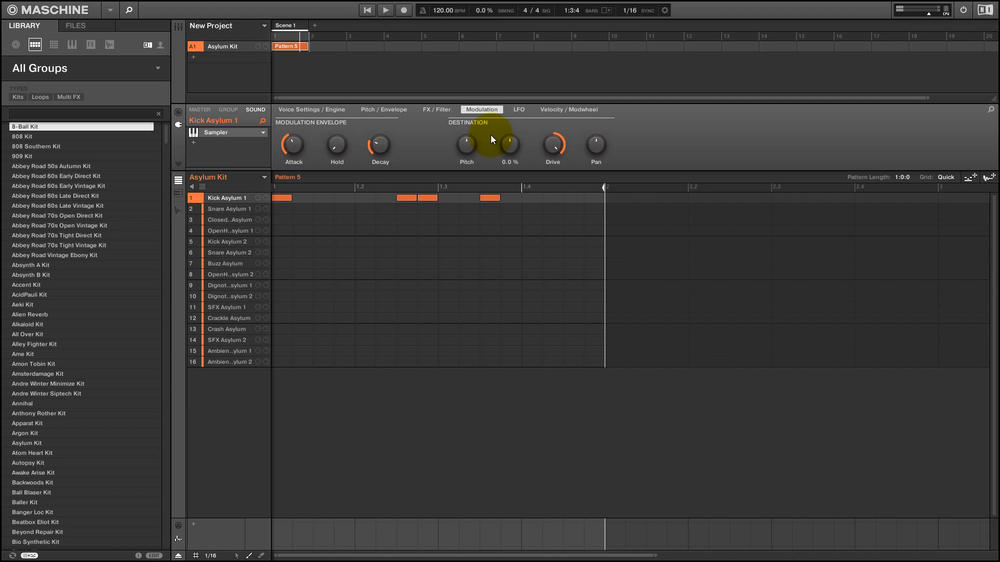
{"action": "left_click", "coordinate": [518, 109]}
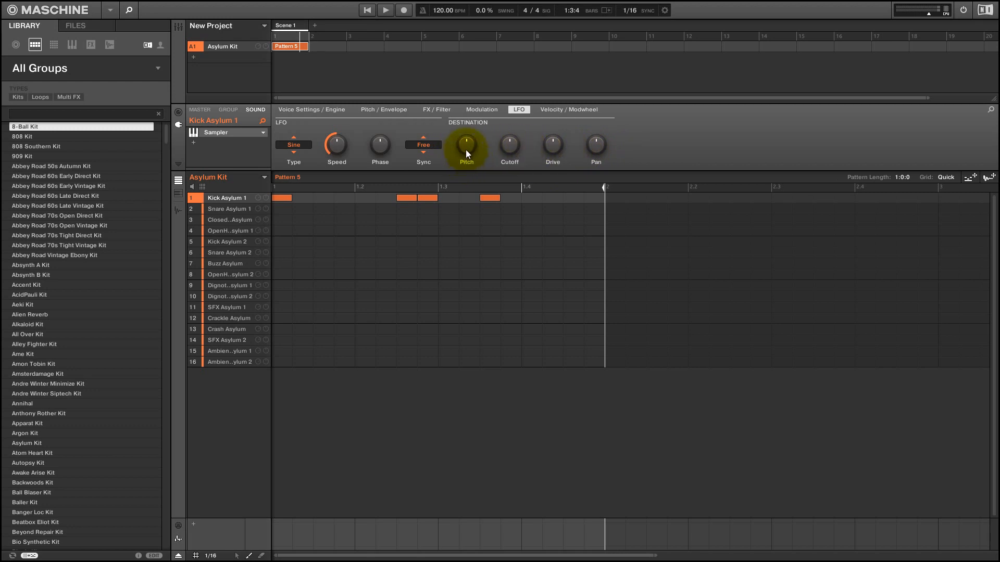
- Route the sine LFO to the kick's Pitch and play back the wobbling kick
{"action": "left_click", "coordinate": [385, 9]}
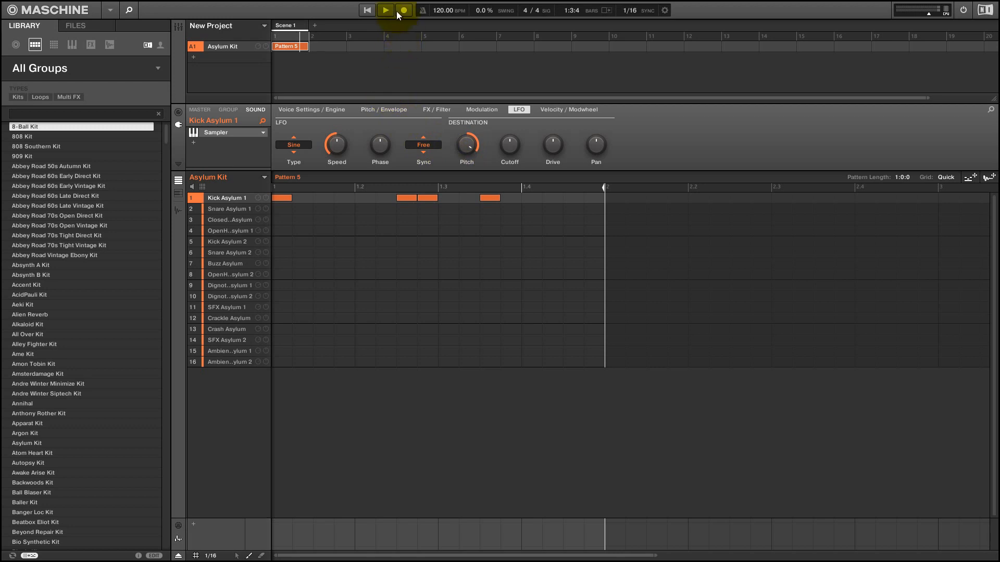
{"action": "left_click", "coordinate": [384, 10]}
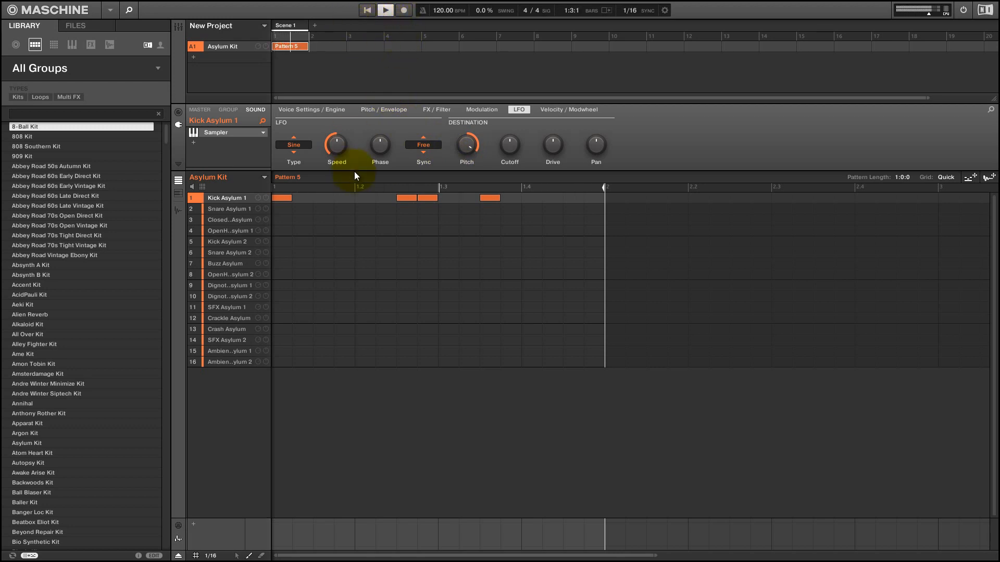
{"action": "mouse_move", "coordinate": [364, 214]}
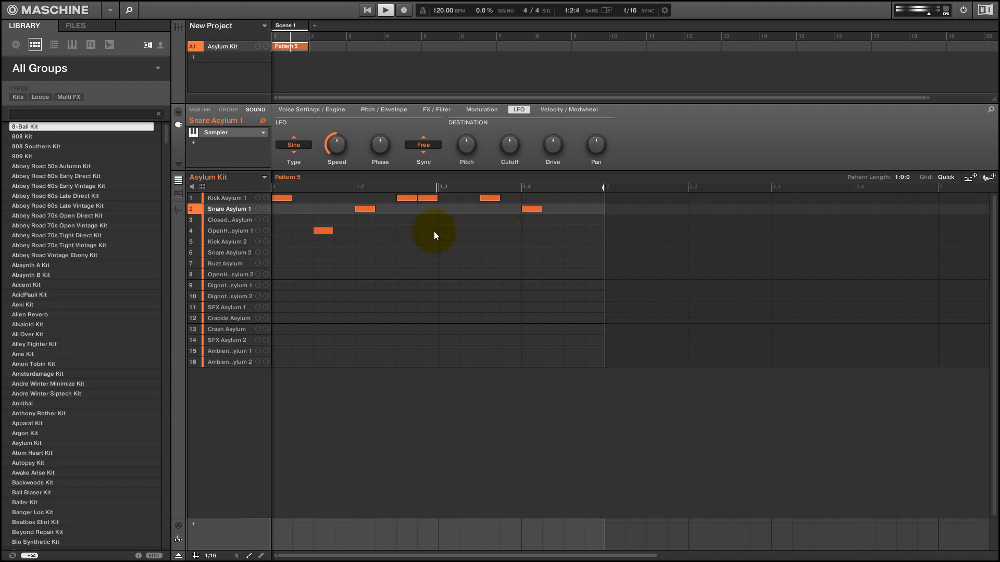
- Add ClosedHH Asylum hits to Pattern 5 and restart the full beat
{"action": "left_click", "coordinate": [230, 219]}
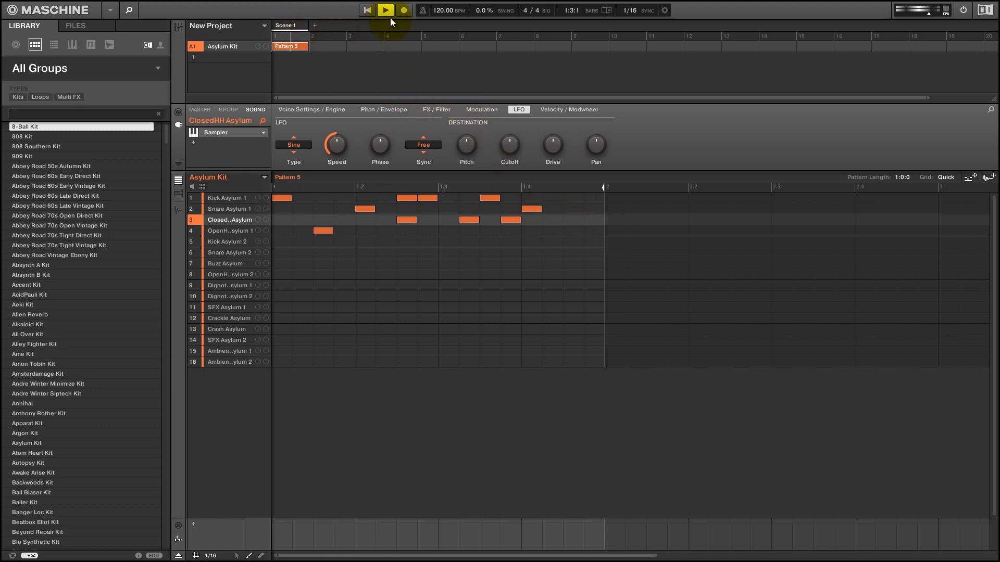
{"action": "left_click", "coordinate": [385, 10]}
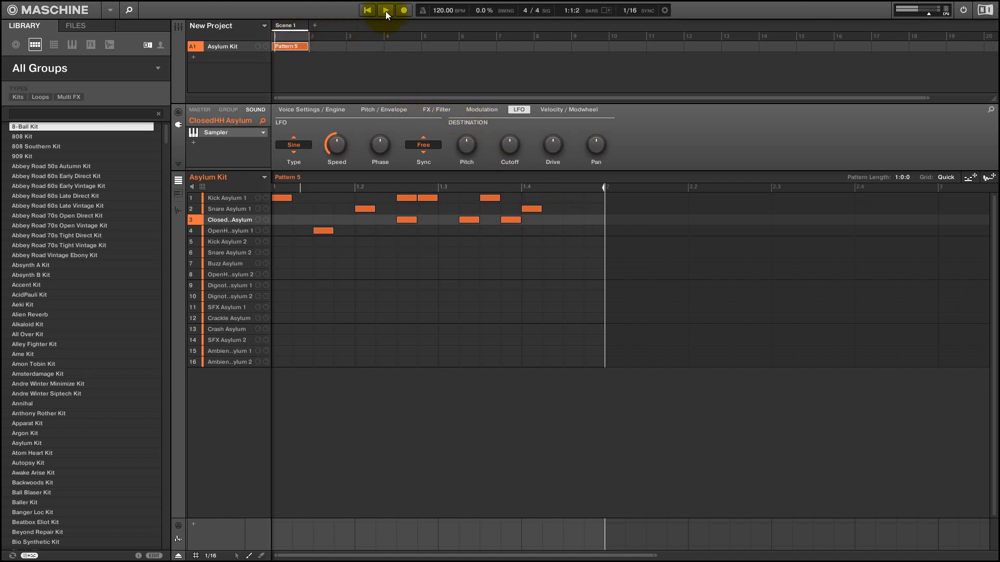